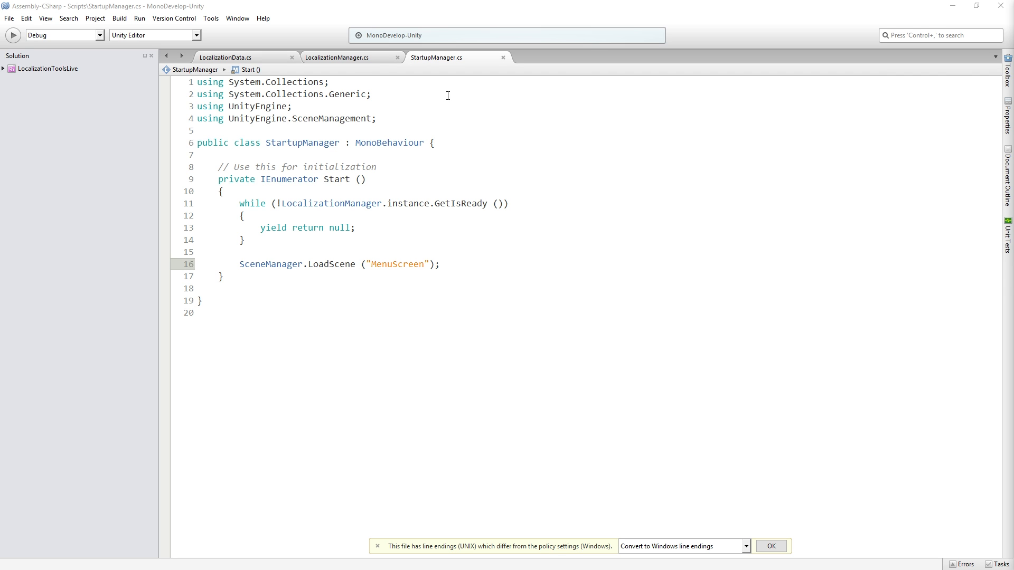
# Step: Write an empty 'public string GetLocalizedValue(string key)' method in LocalizationManager.cs
pyautogui.click(336, 57)
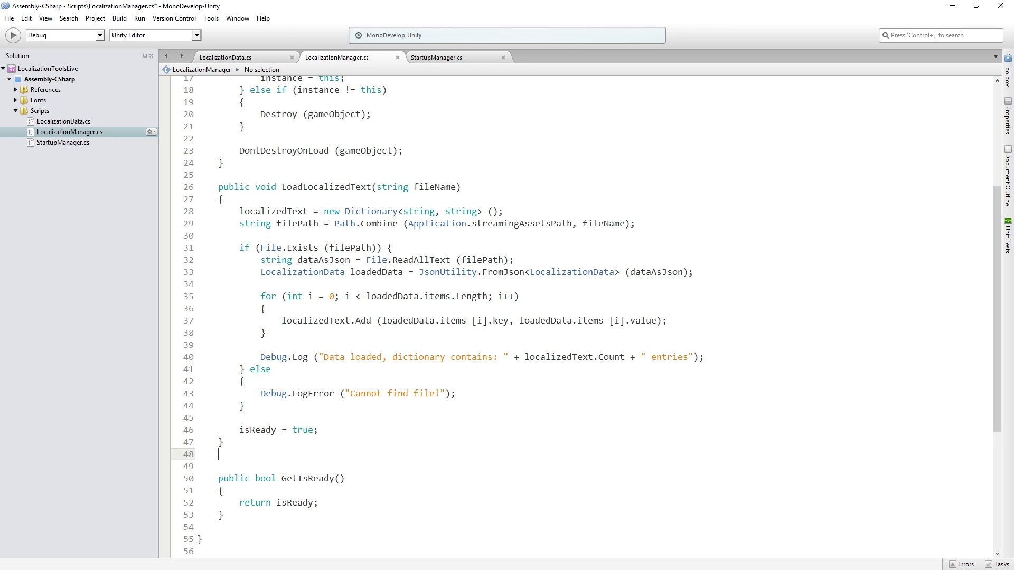
pyautogui.write('public')
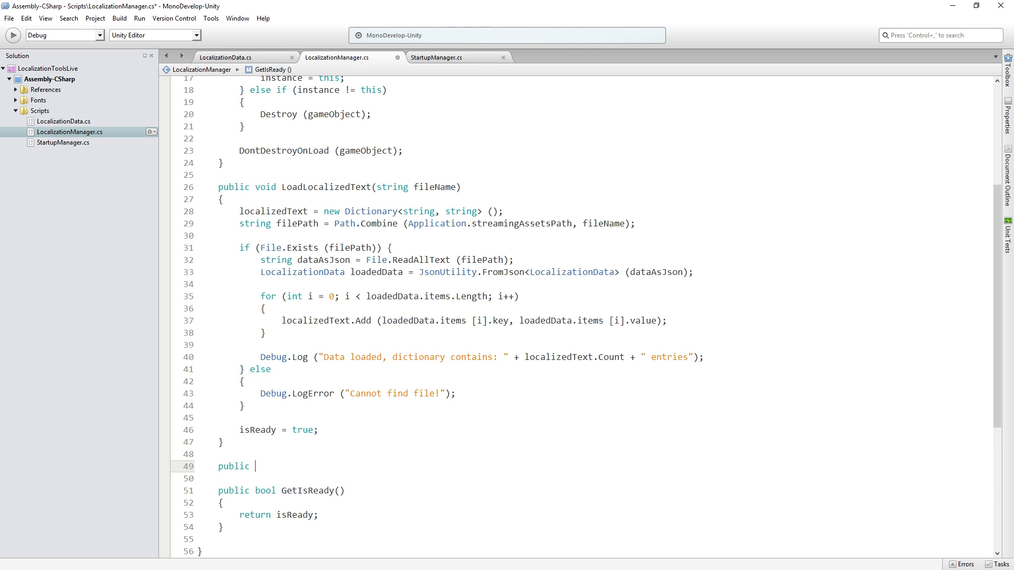
pyautogui.write('Get')
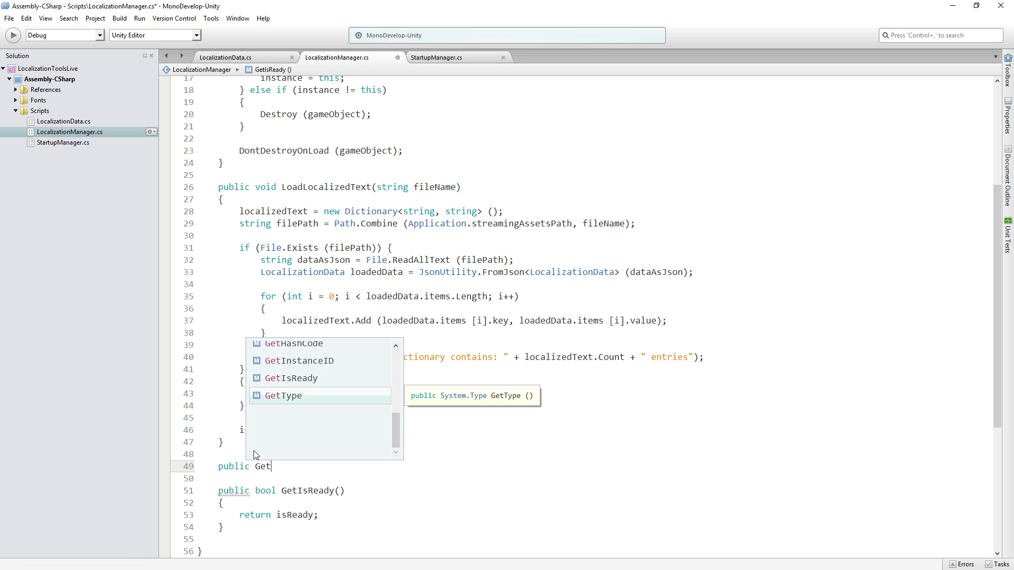
pyautogui.write('LocalizedValue(string key')
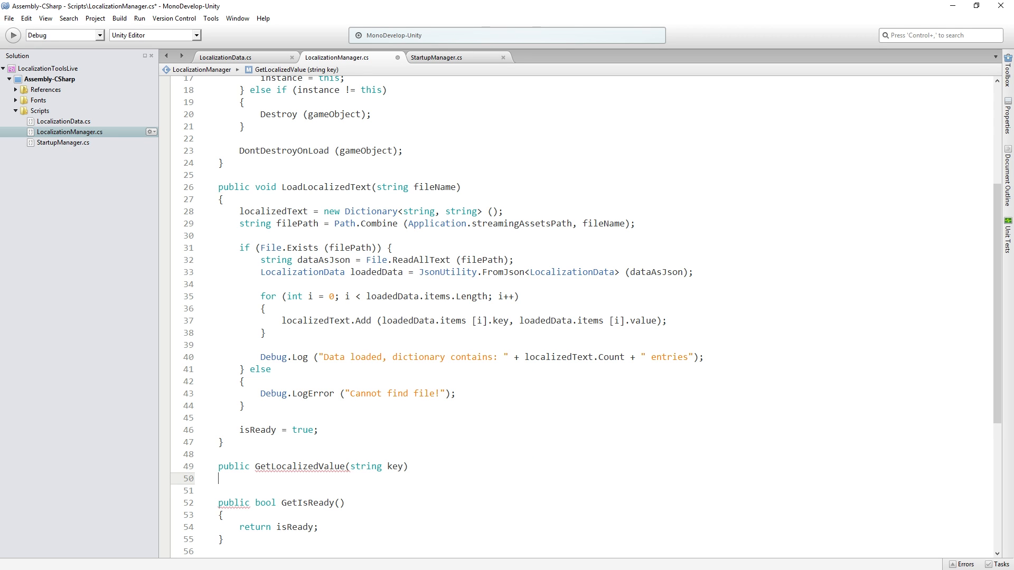
pyautogui.write('{')
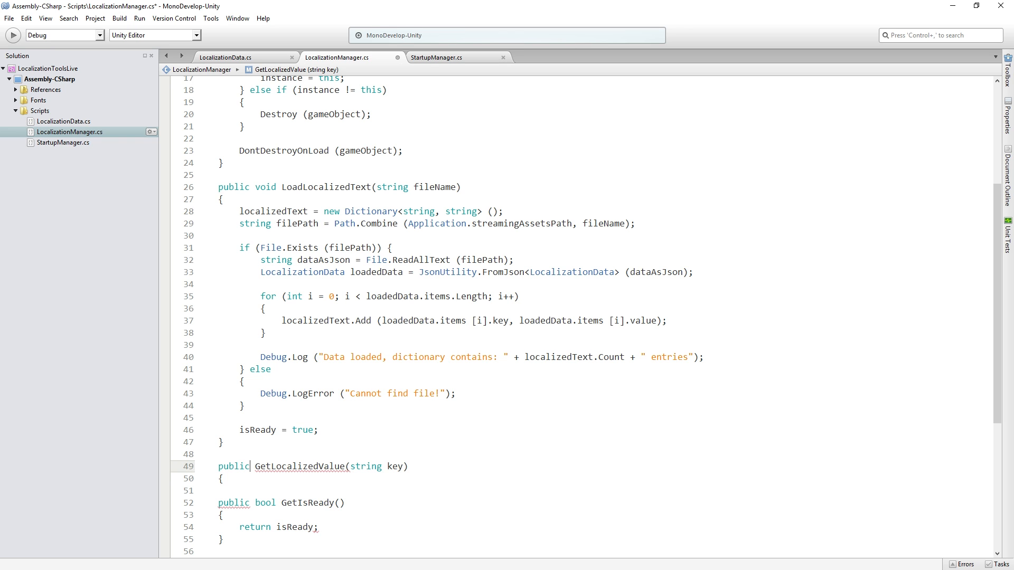
pyautogui.write('v')
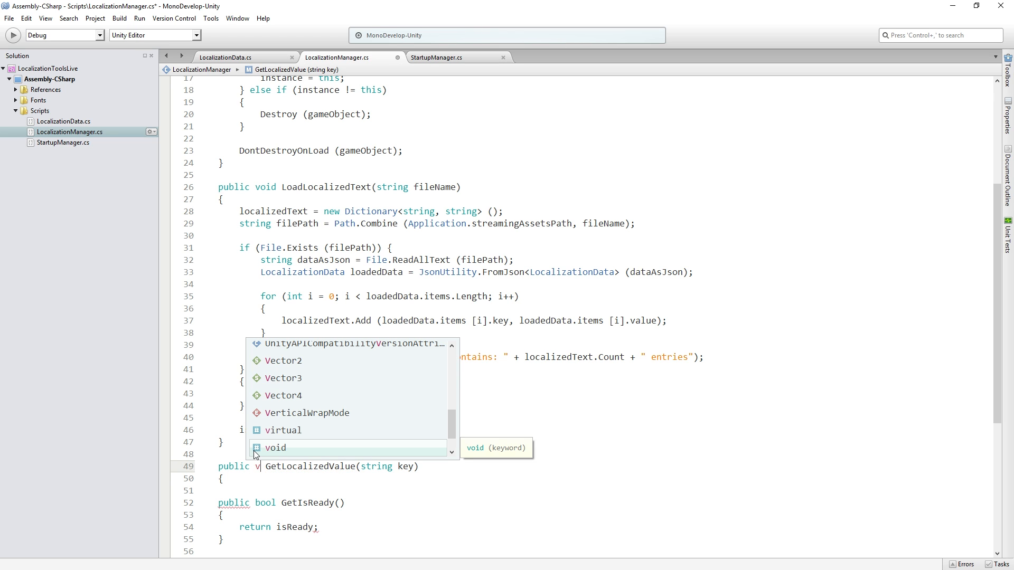
pyautogui.write('string')
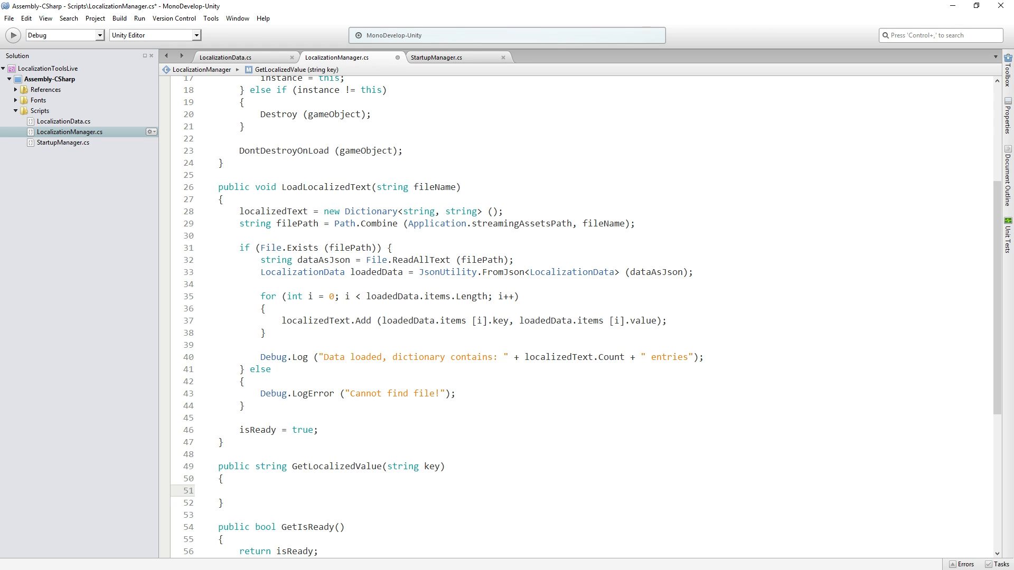
pyautogui.click(240, 490)
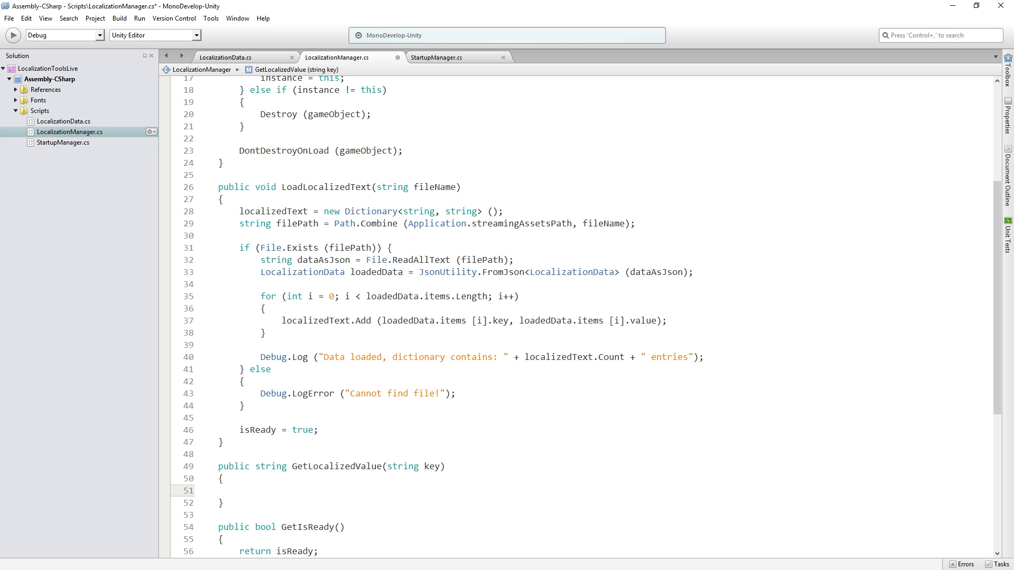
pyautogui.click(240, 490)
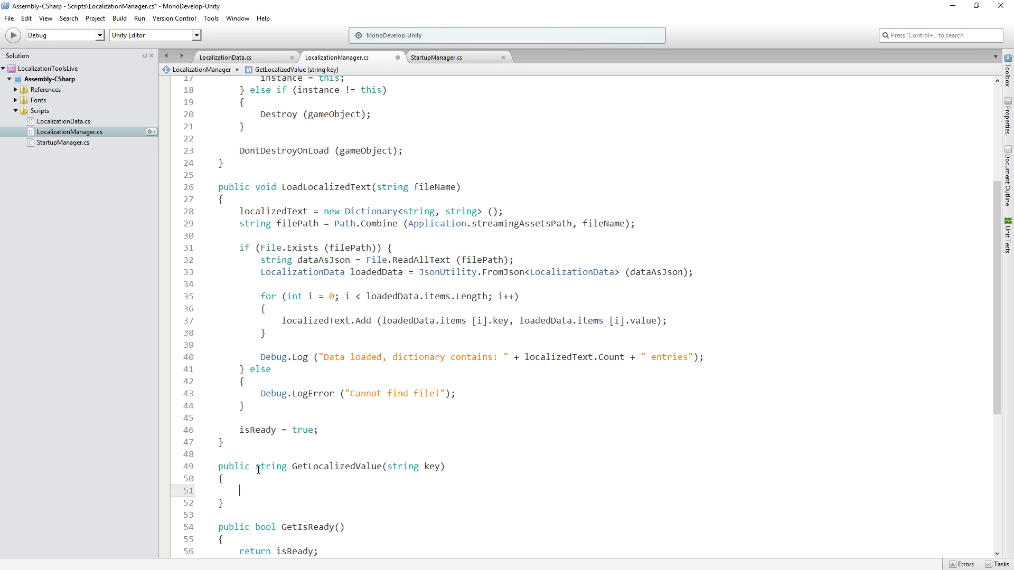
# Step: Declare a 'private string missingTextString' field below isReady at the top of the class
pyautogui.scroll(3)
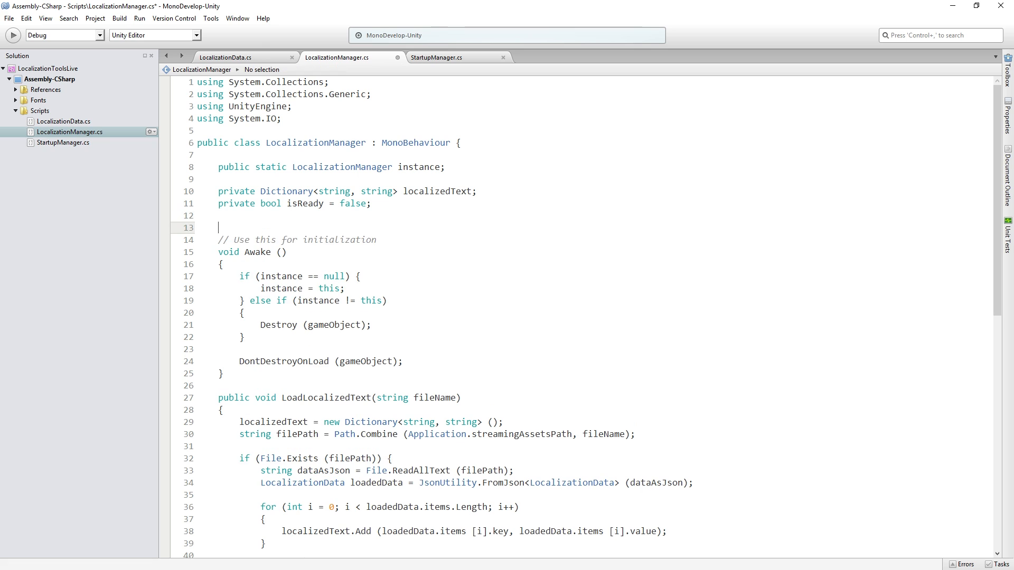
pyautogui.write('priov')
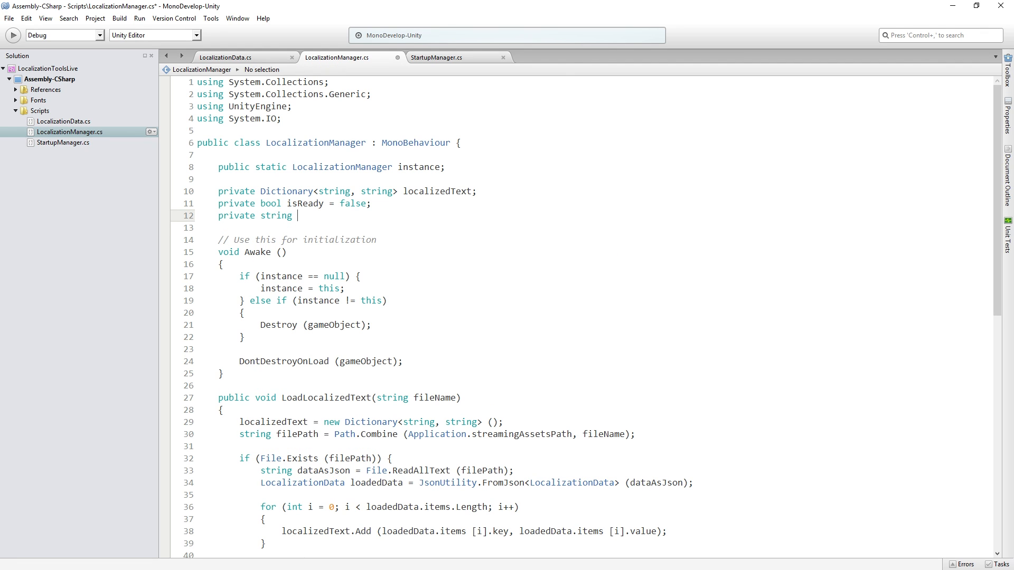
pyautogui.write('mi')
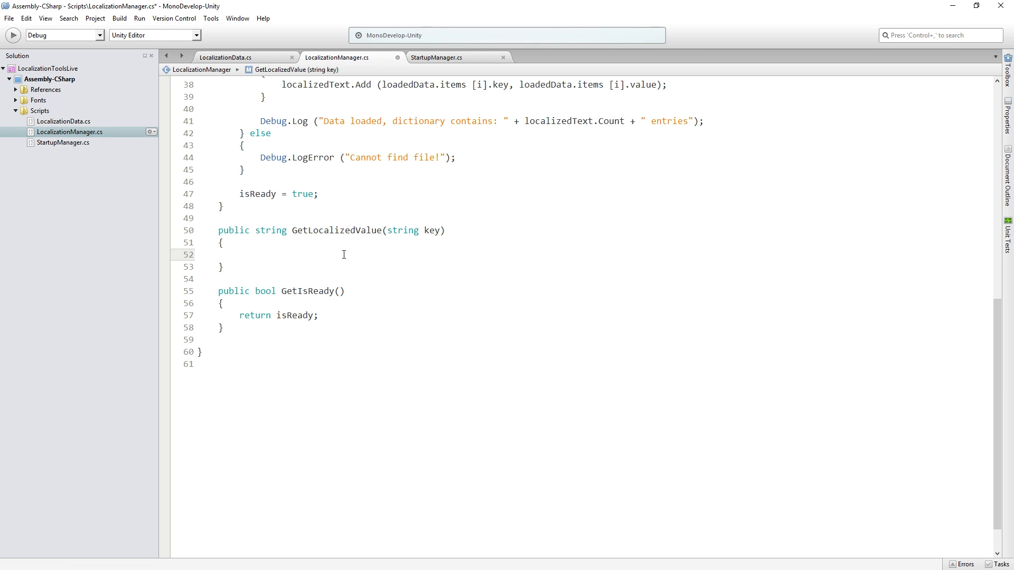
# Step: Initialize 'string result = missingTextString;' at the start of GetLocalizedValue
pyautogui.write('string result')
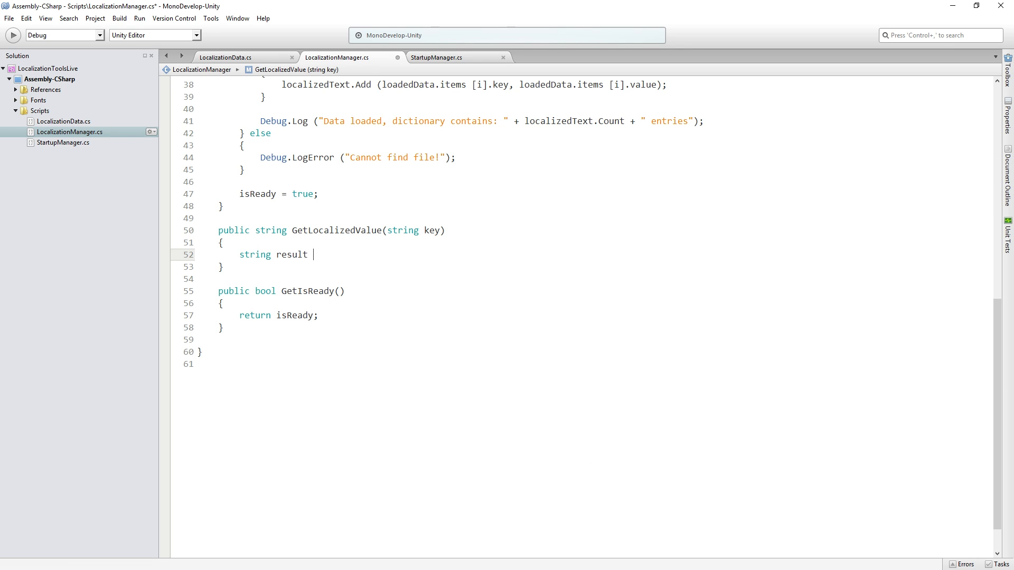
pyautogui.write('= missingTextString;')
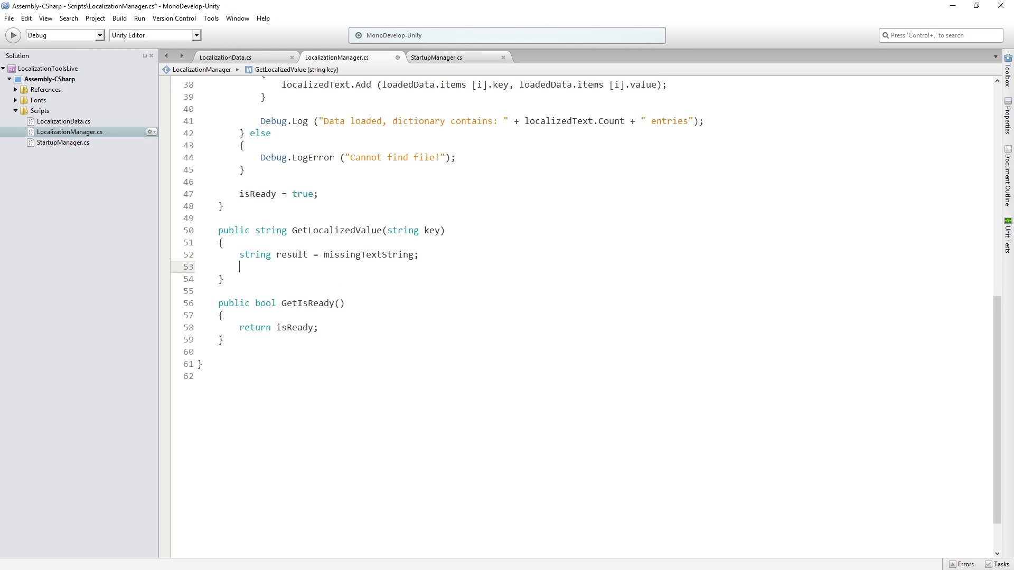
pyautogui.press('enter')
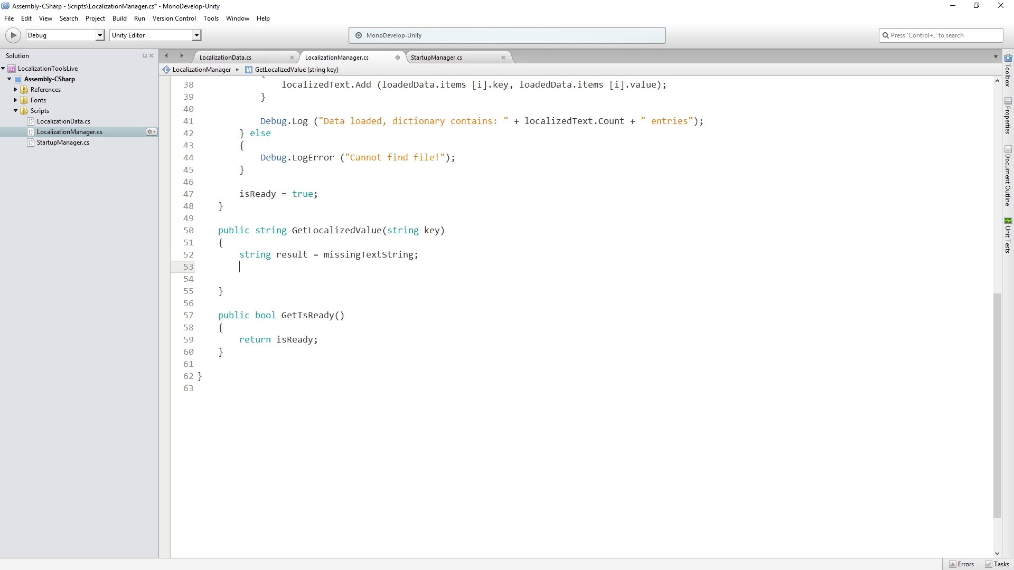
# Step: Add an empty 'if (localizedText.ContainsKey(key))' block below the result declaration
pyautogui.write('if(localizedText')
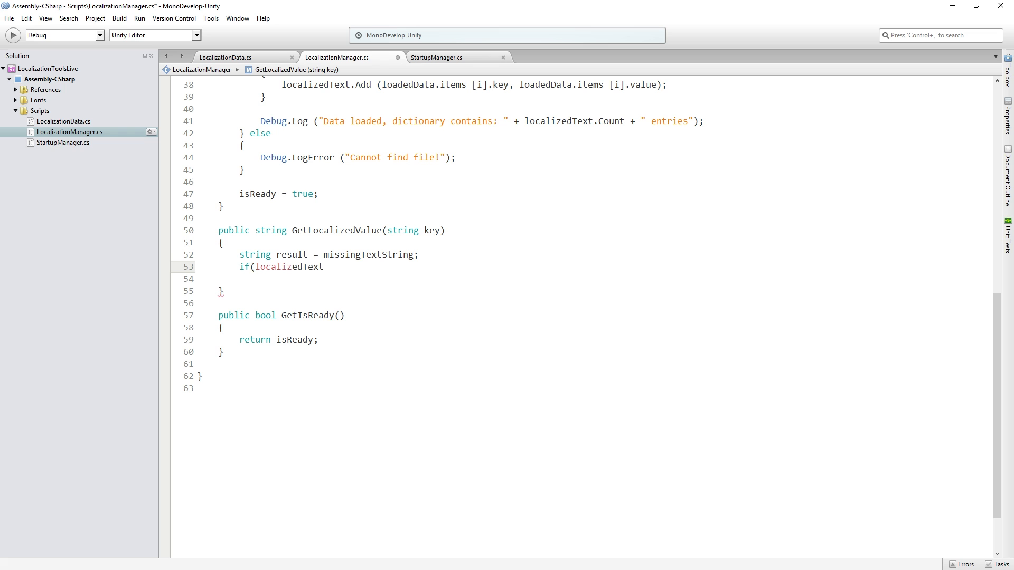
pyautogui.write('.ContainsKey(')
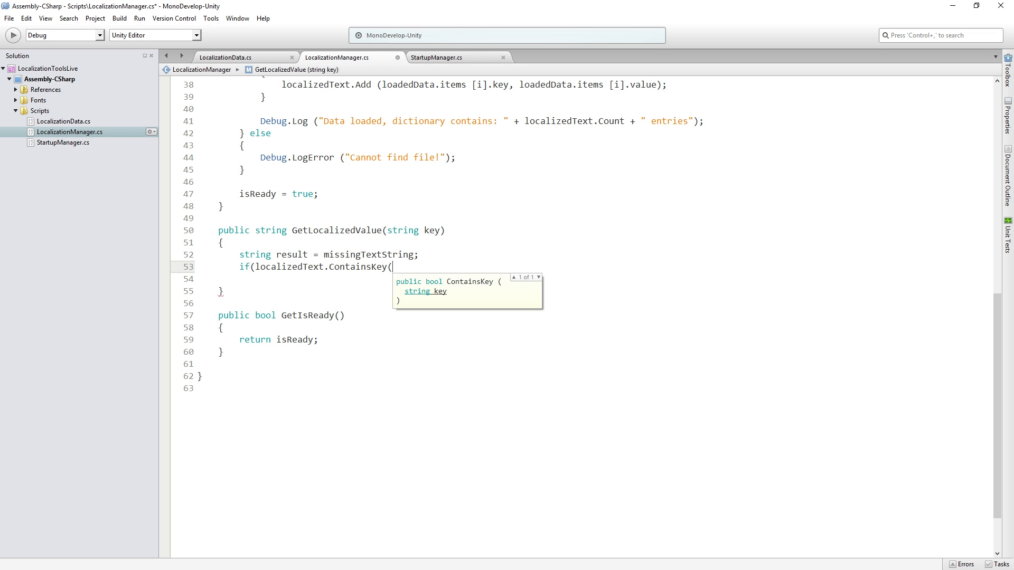
pyautogui.write('key)')
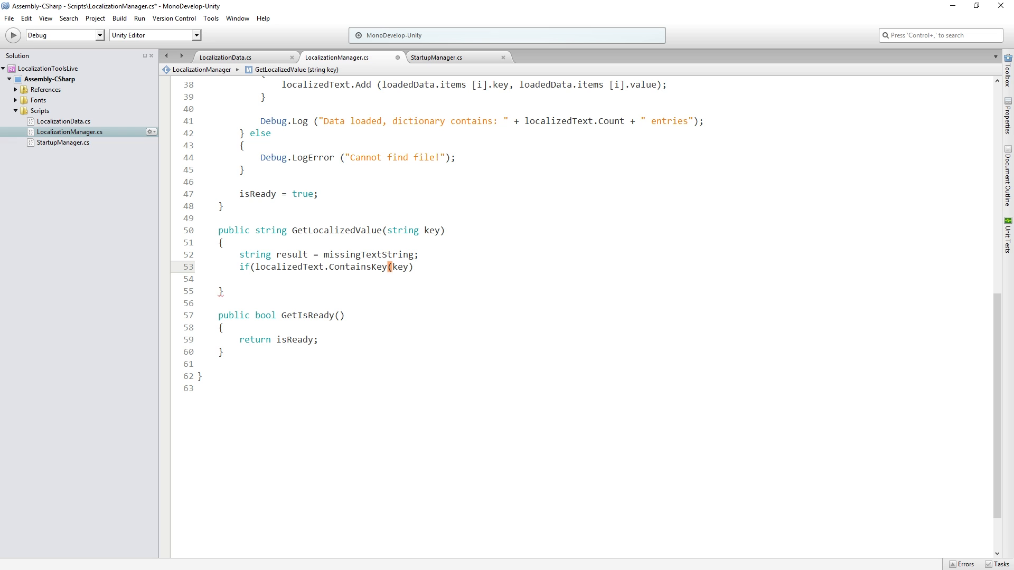
pyautogui.write(')')
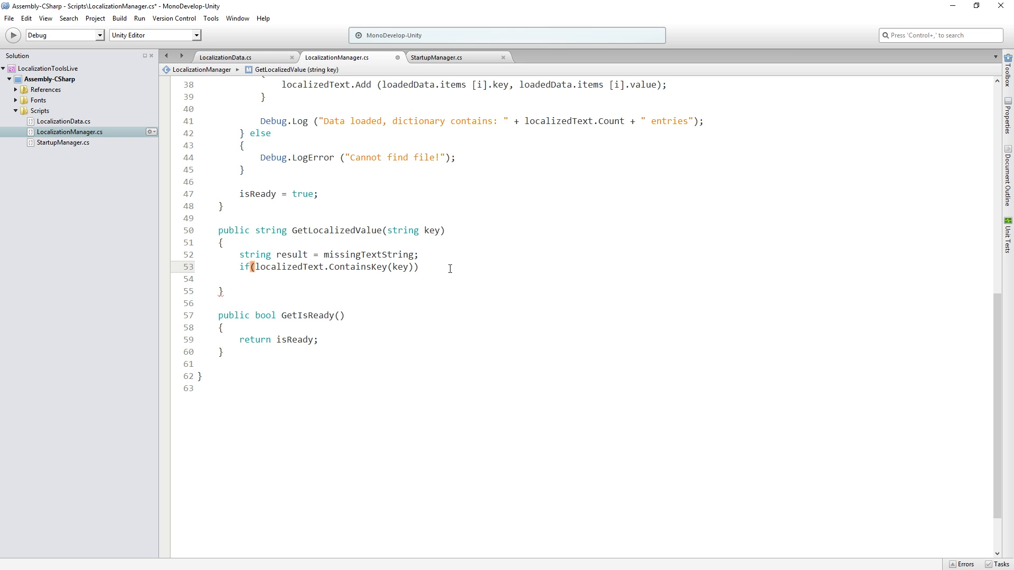
pyautogui.press('enter')
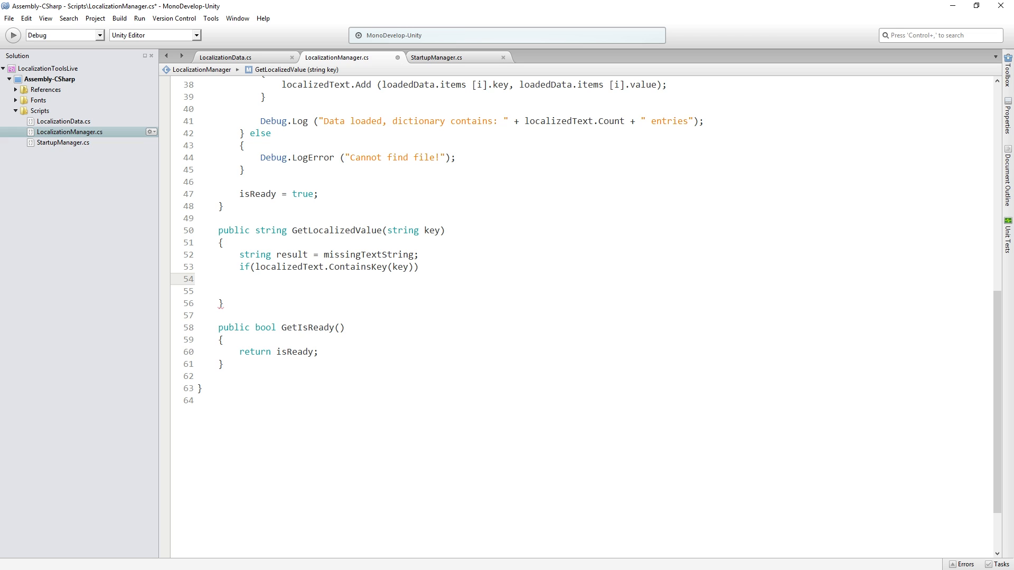
pyautogui.write('{')
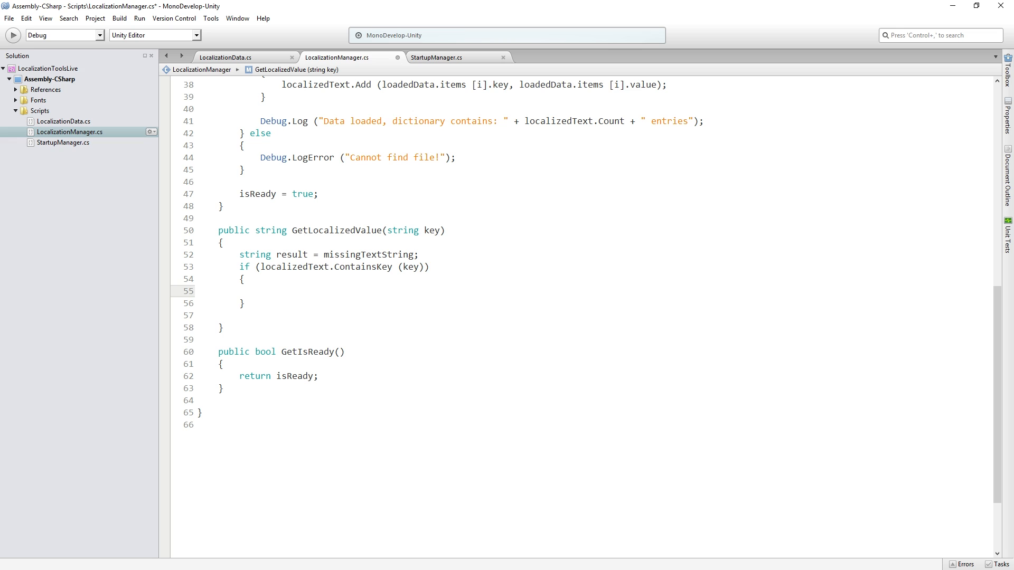
pyautogui.click(259, 292)
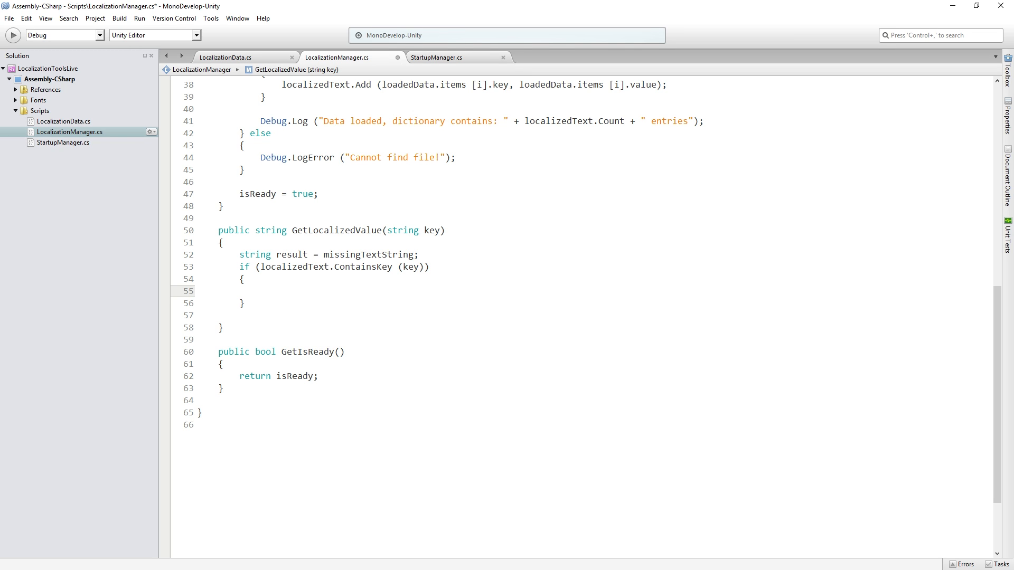
pyautogui.click(260, 291)
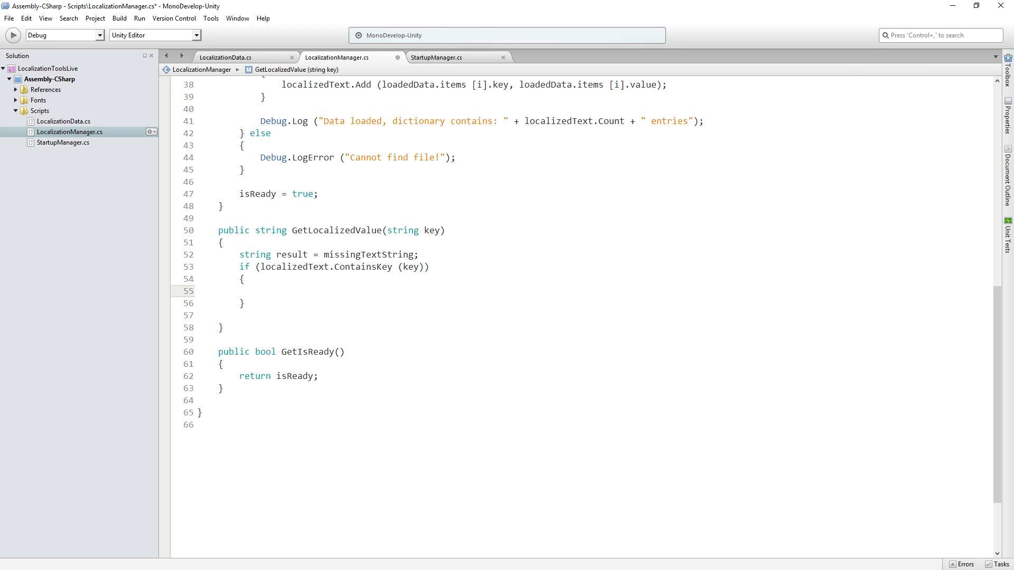
# Step: Assign 'result = localizedText[key];' inside the if block
pyautogui.write('res')
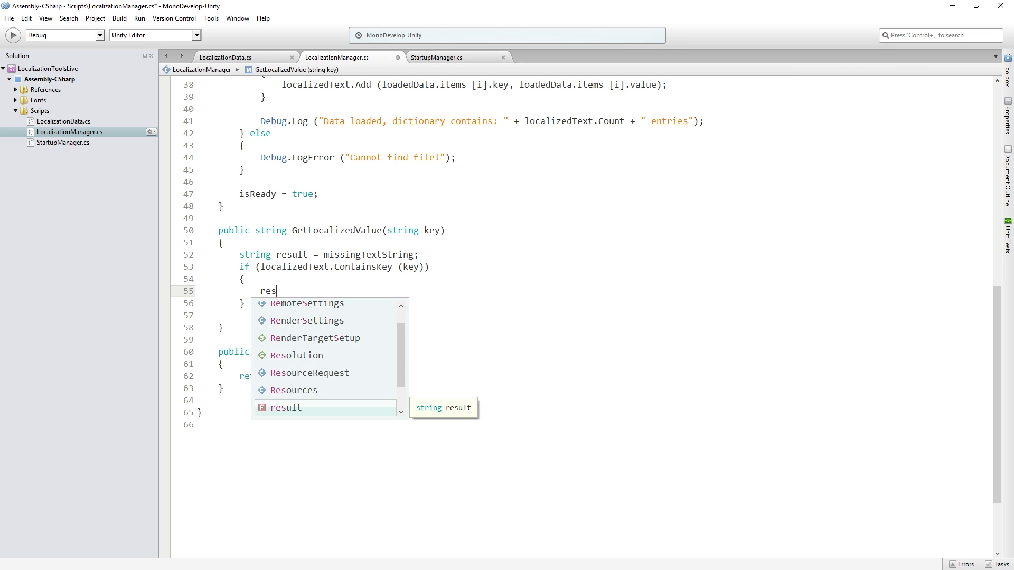
pyautogui.write('result =')
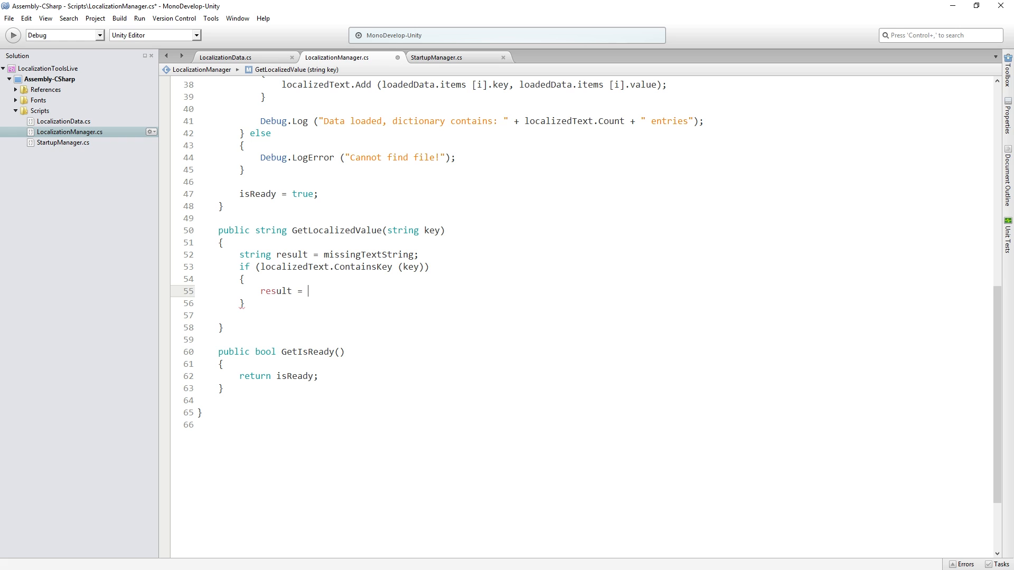
pyautogui.write('localizedText')
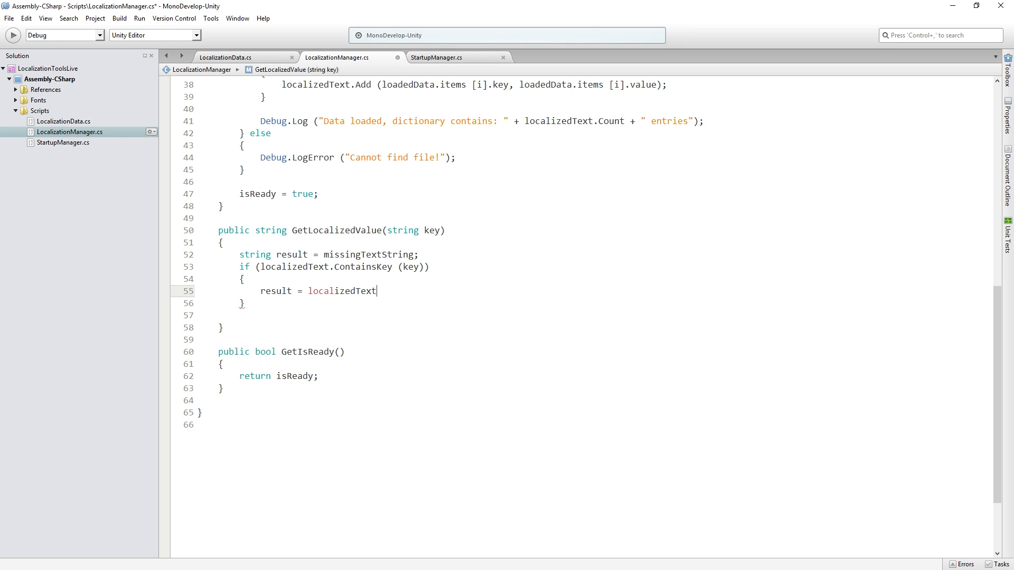
pyautogui.write('[key')
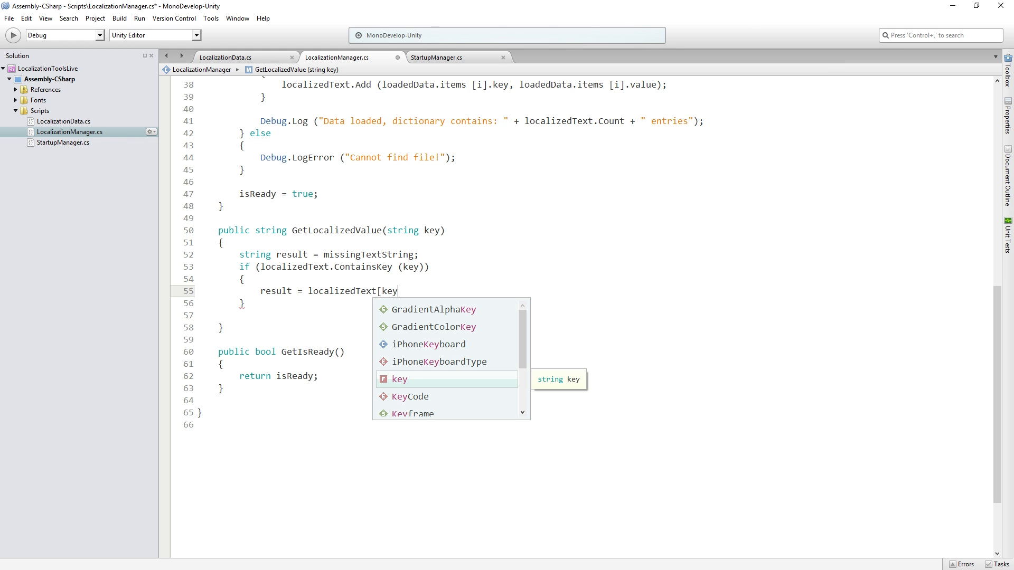
pyautogui.write('];')
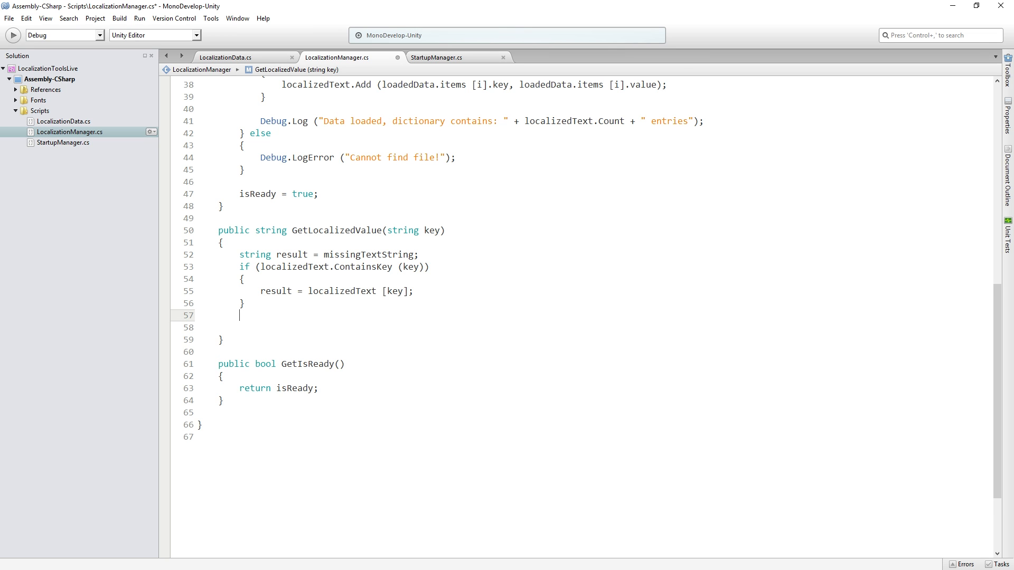
# Step: Add 'return result;' before the method's closing brace
pyautogui.write('return result;')
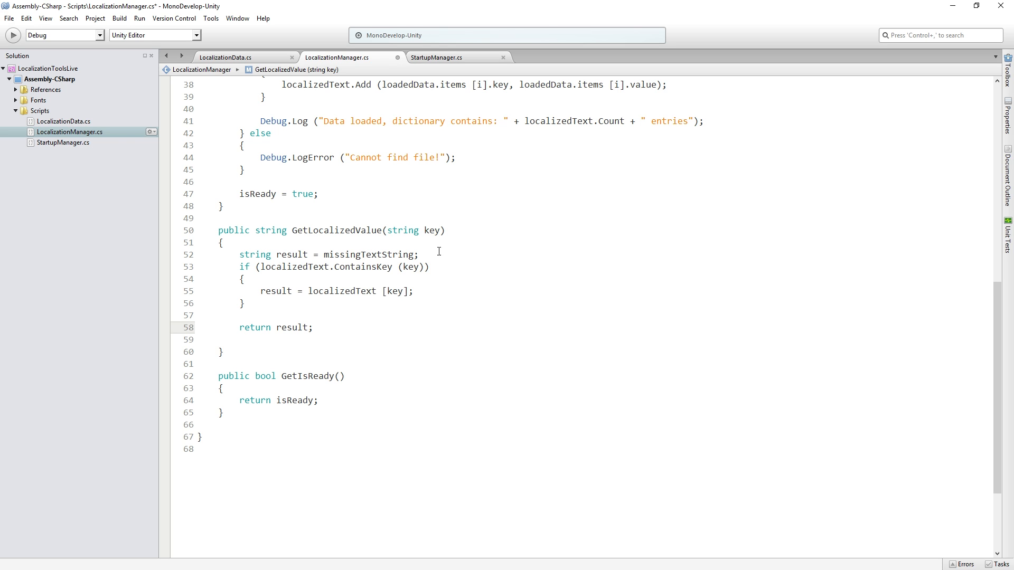
pyautogui.moveTo(442, 303)
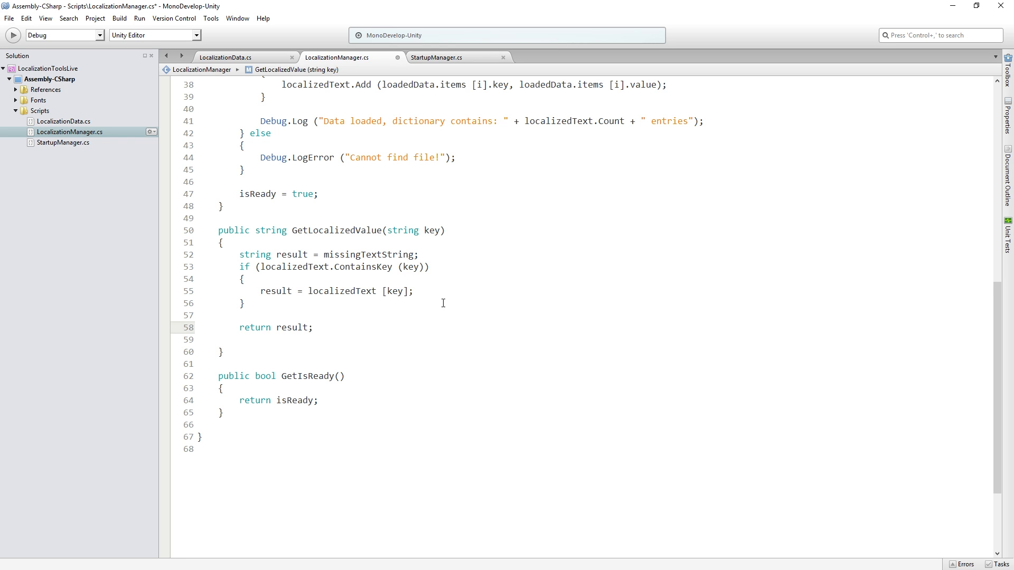
pyautogui.doubleClick(368, 255)
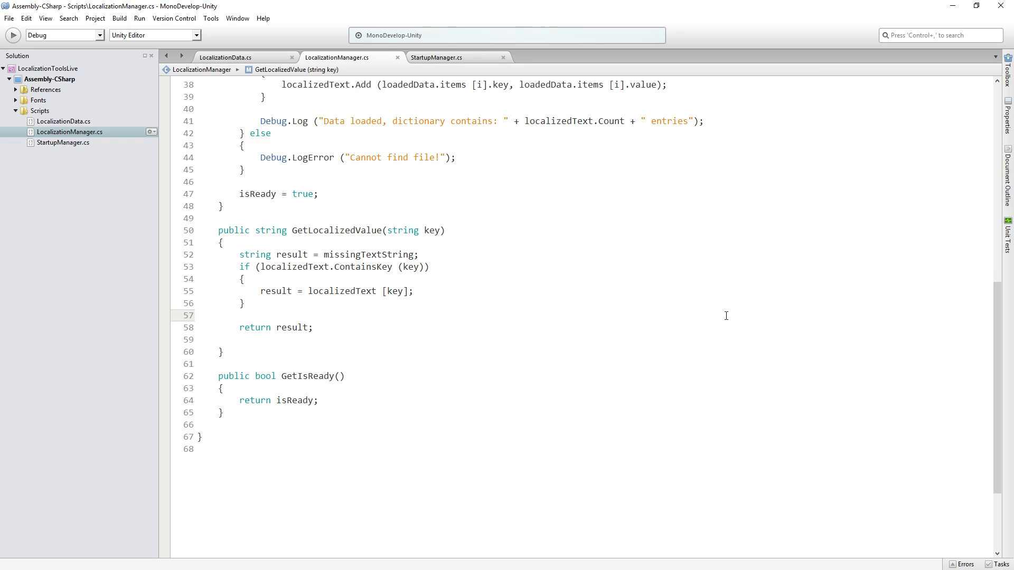
pyautogui.click(240, 315)
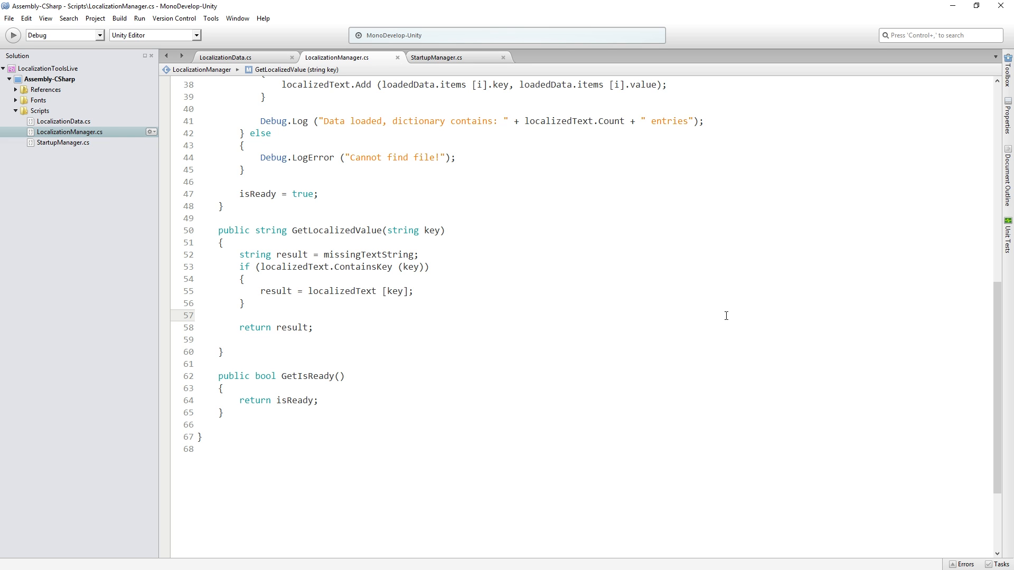
pyautogui.click(241, 315)
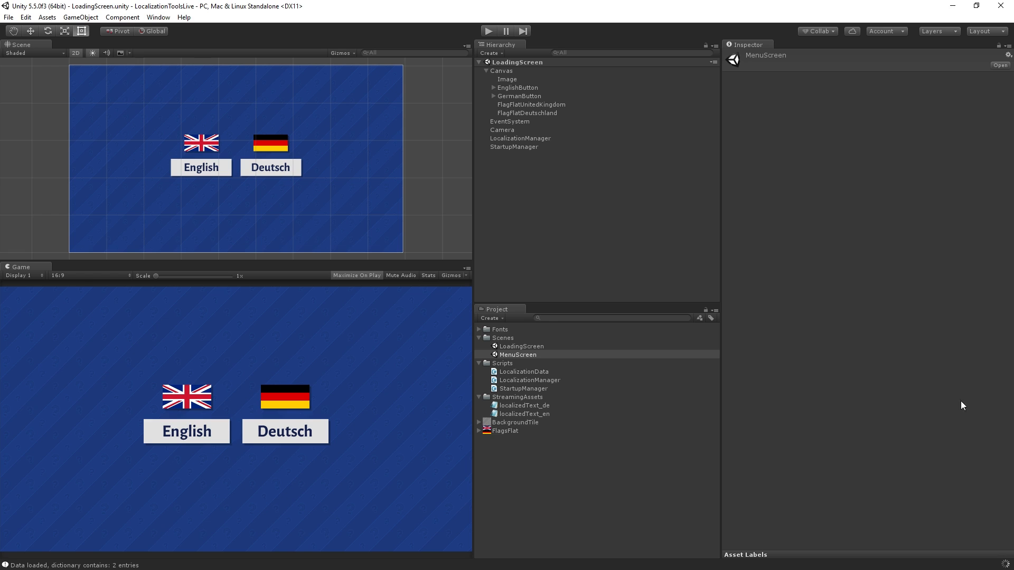
# Step: Create a new C# script named LocalizedText in the Scripts folder
pyautogui.click(503, 362)
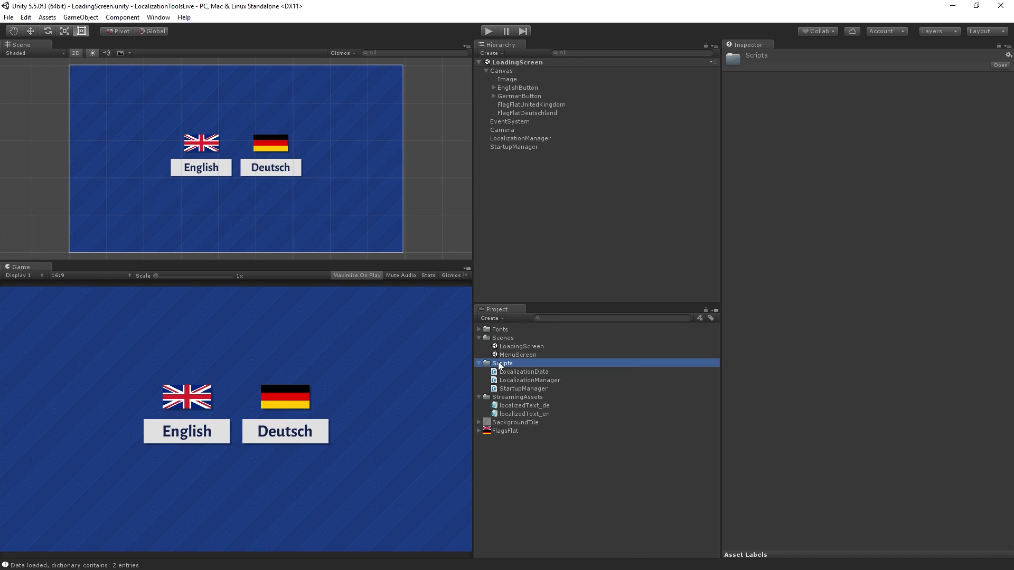
pyautogui.rightClick(503, 362)
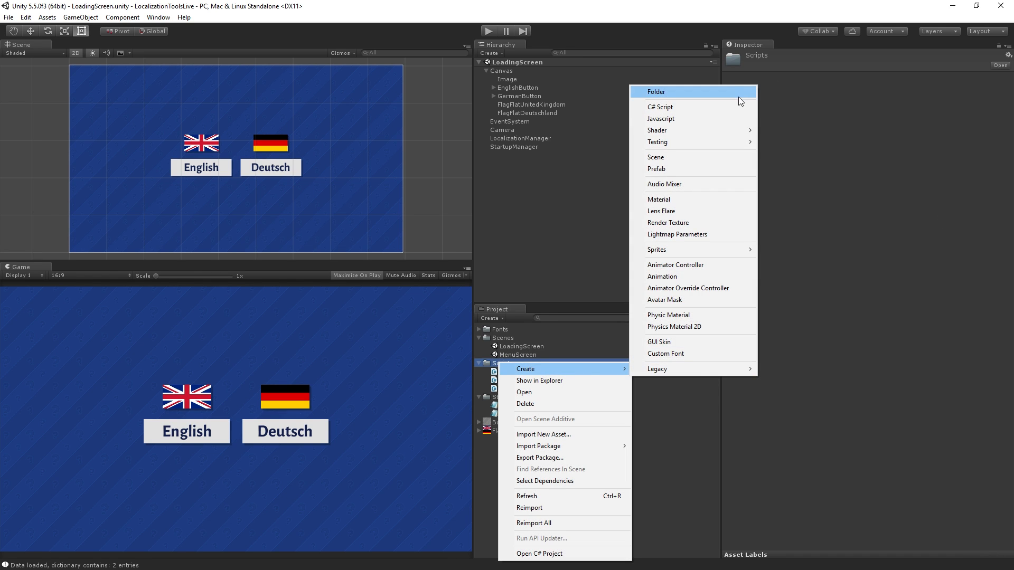
pyautogui.click(659, 107)
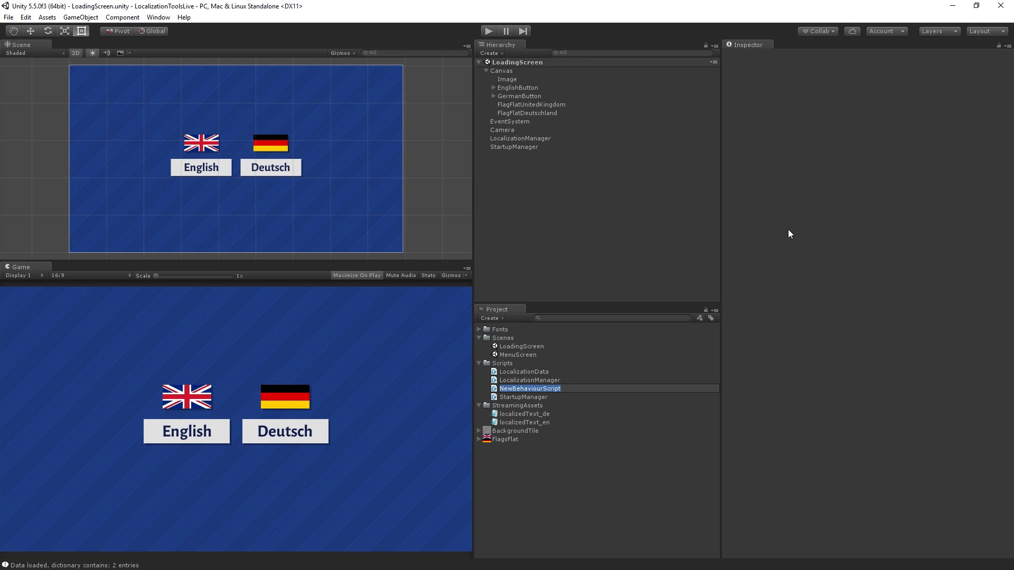
pyautogui.write('Localize')
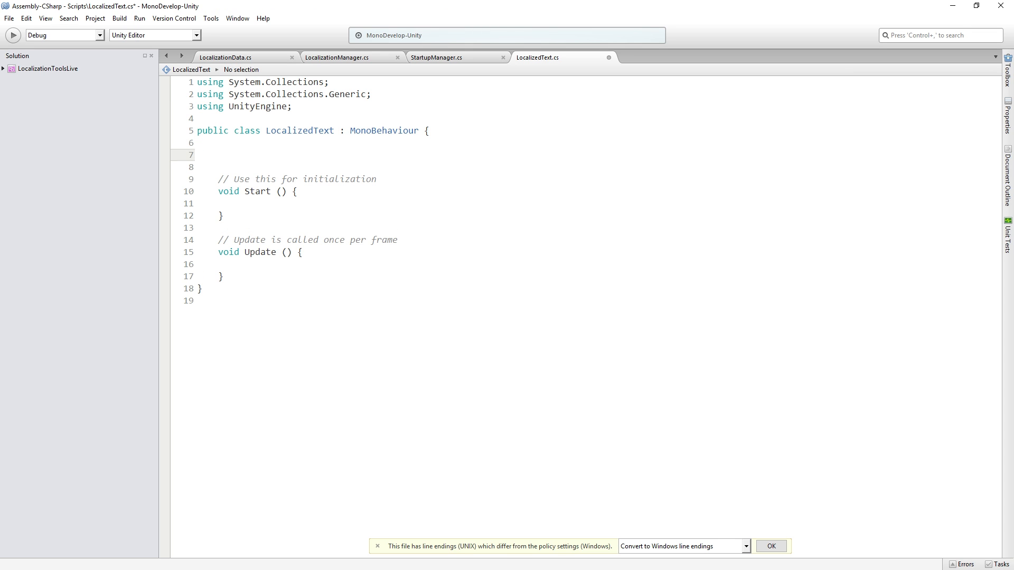
# Step: Add a 'public string key;' field and a 'using UnityEngine.UI;' import to LocalizedText.cs
pyautogui.write('public string key;')
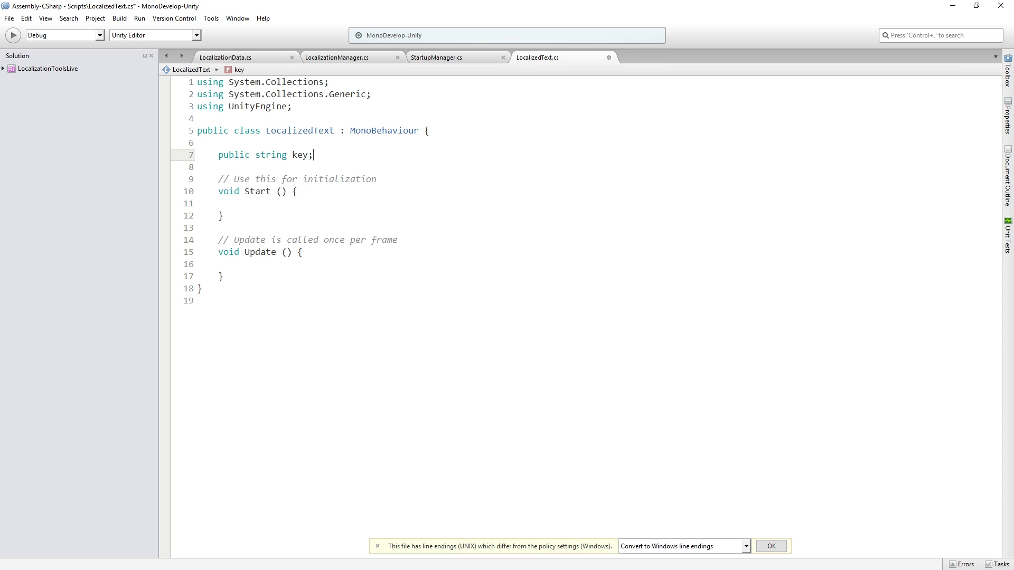
pyautogui.click(295, 154)
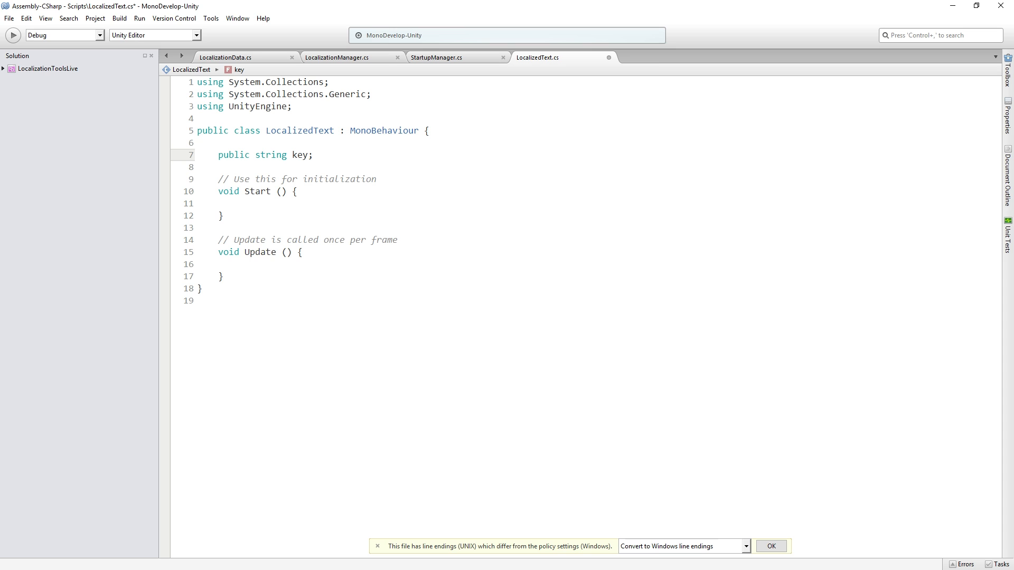
pyautogui.click(314, 154)
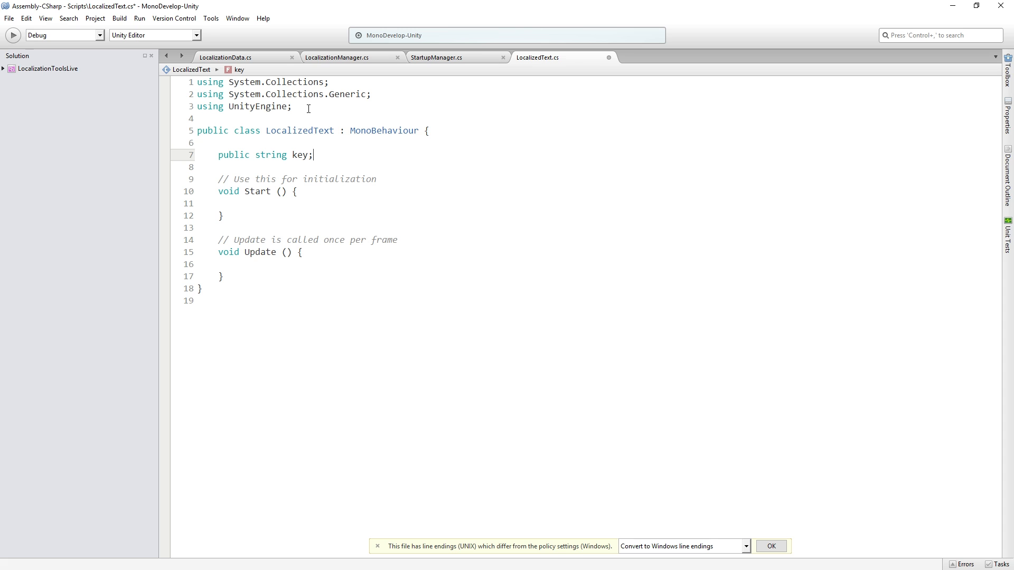
pyautogui.write('u')
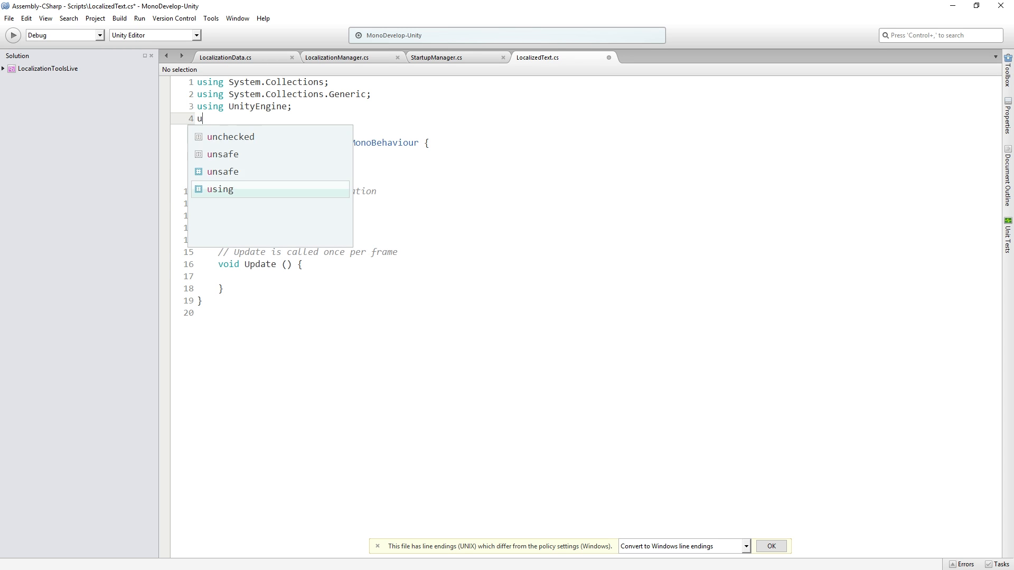
pyautogui.write('sing UnityEngine.UI;')
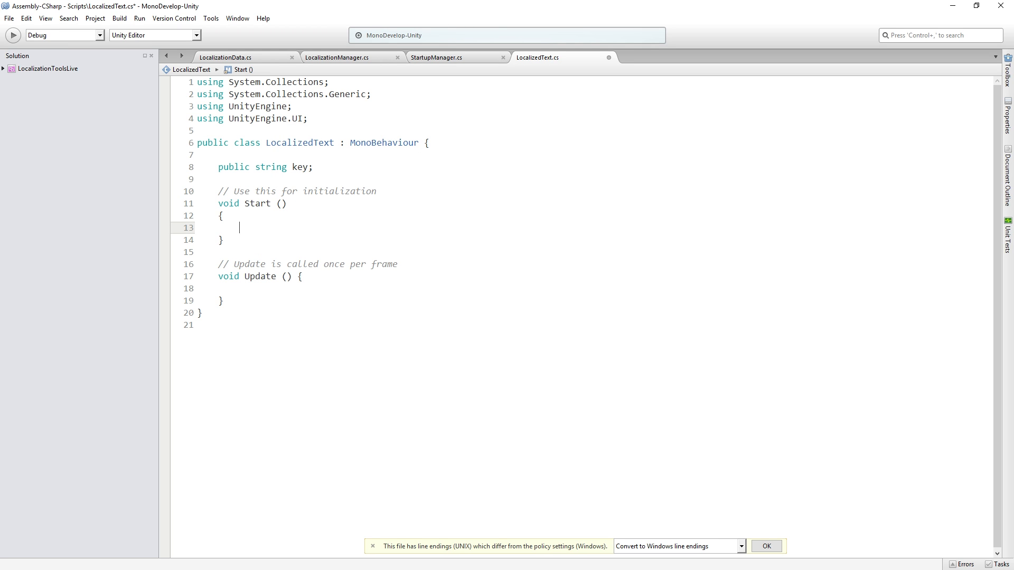
# Step: In Start(), get the Text component with 'Text text = GetComponent<Text>();'
pyautogui.write('Text')
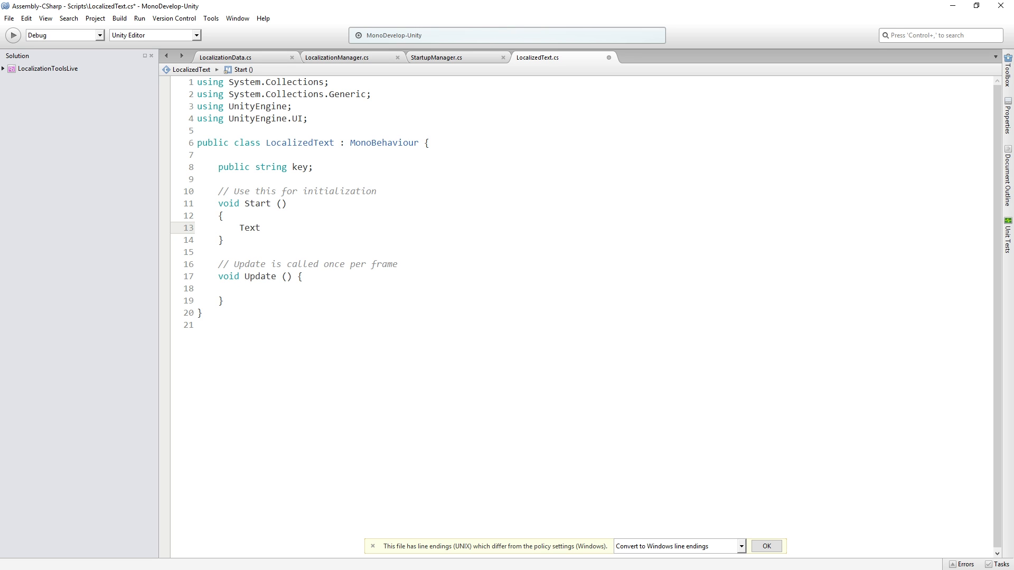
pyautogui.write('text')
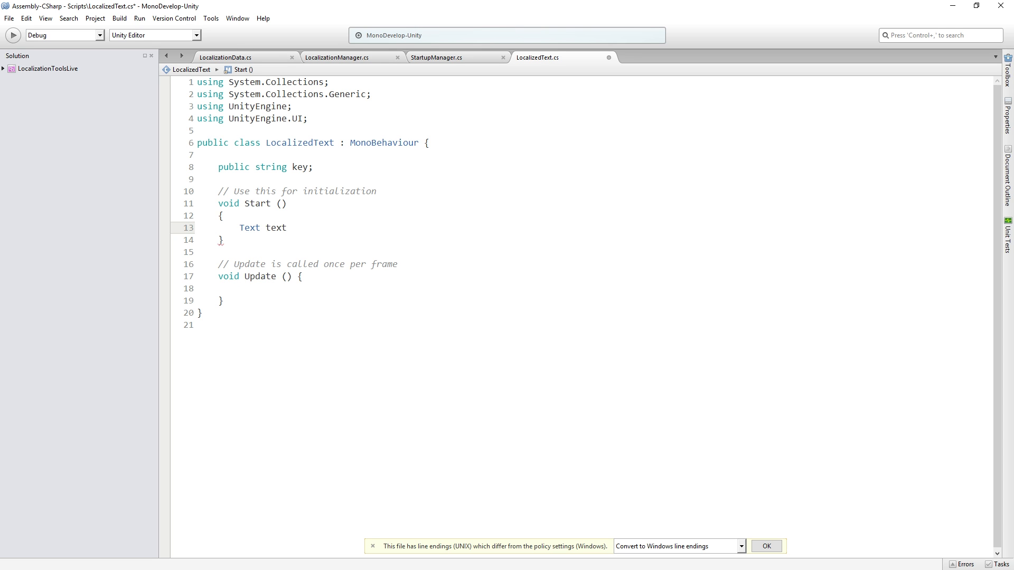
pyautogui.write('=')
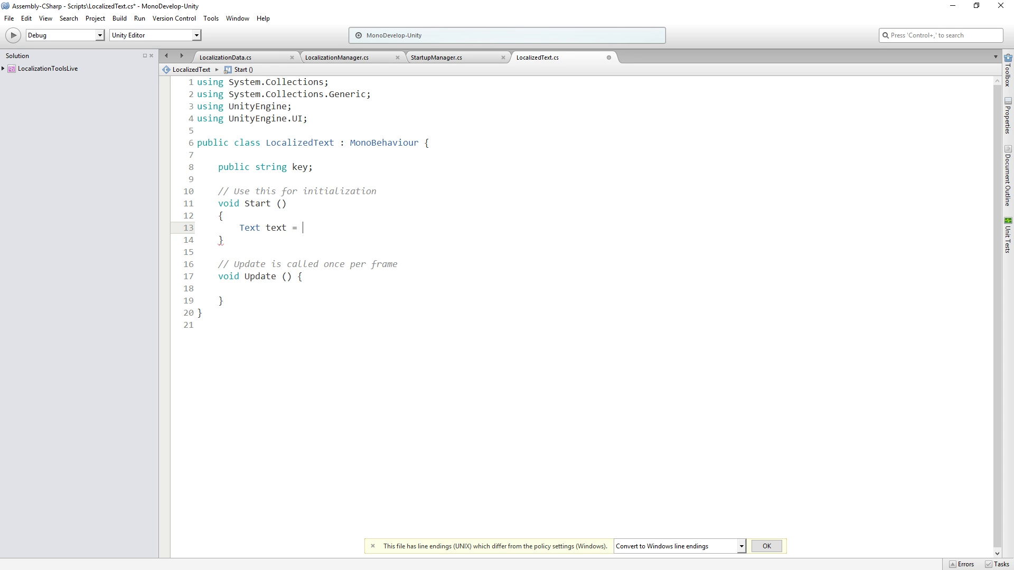
pyautogui.write('GetComponent<Text> ();')
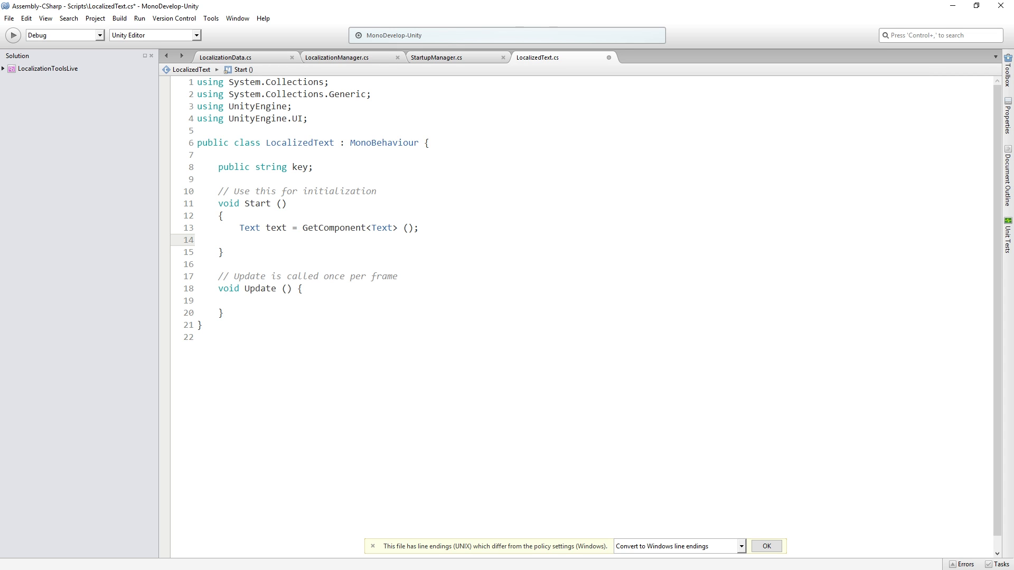
# Step: Set 'text.text = LocalizationManager.instance.GetLocalizedValue(key);' in Start()
pyautogui.write('text')
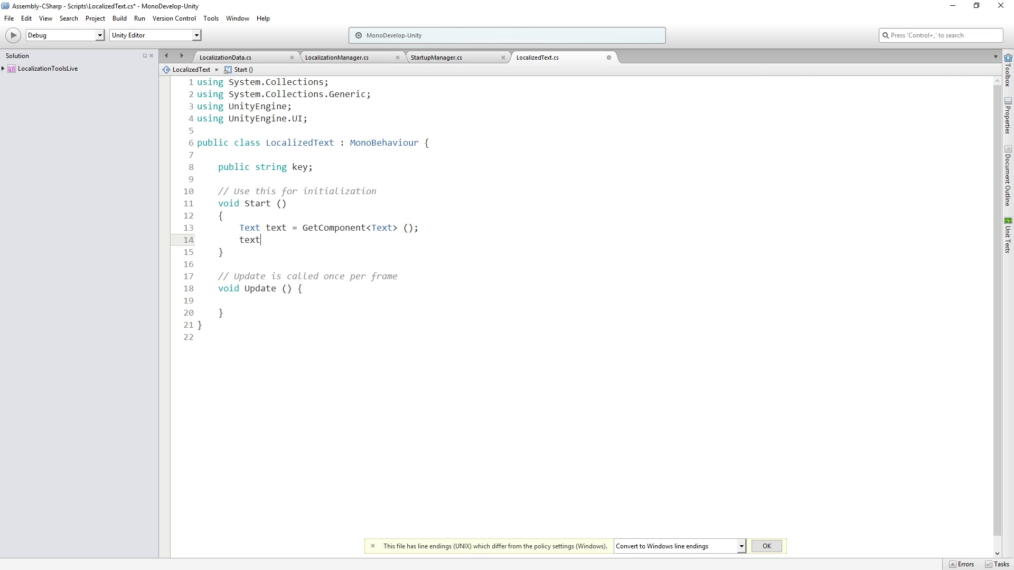
pyautogui.write('.text')
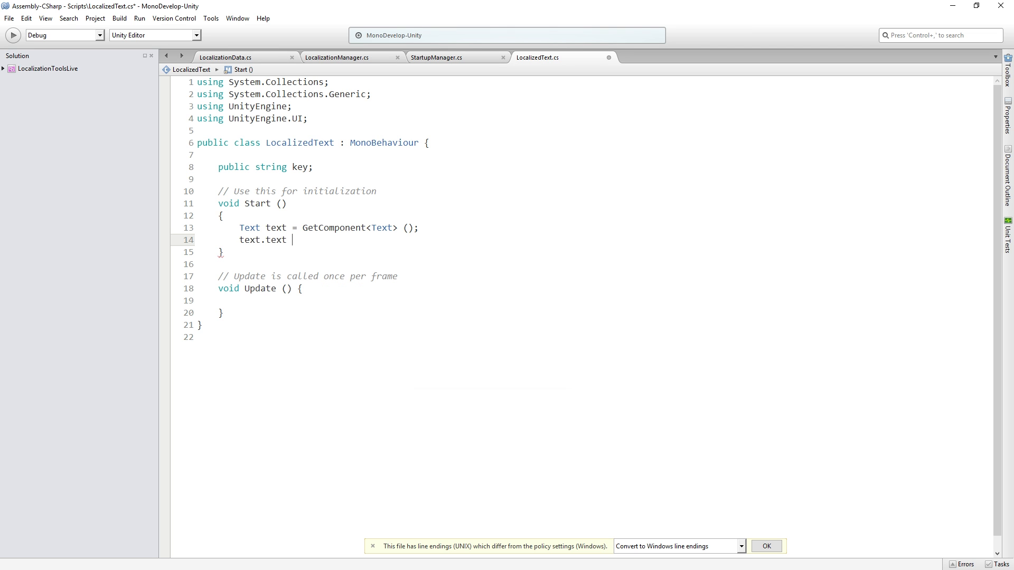
pyautogui.write('=')
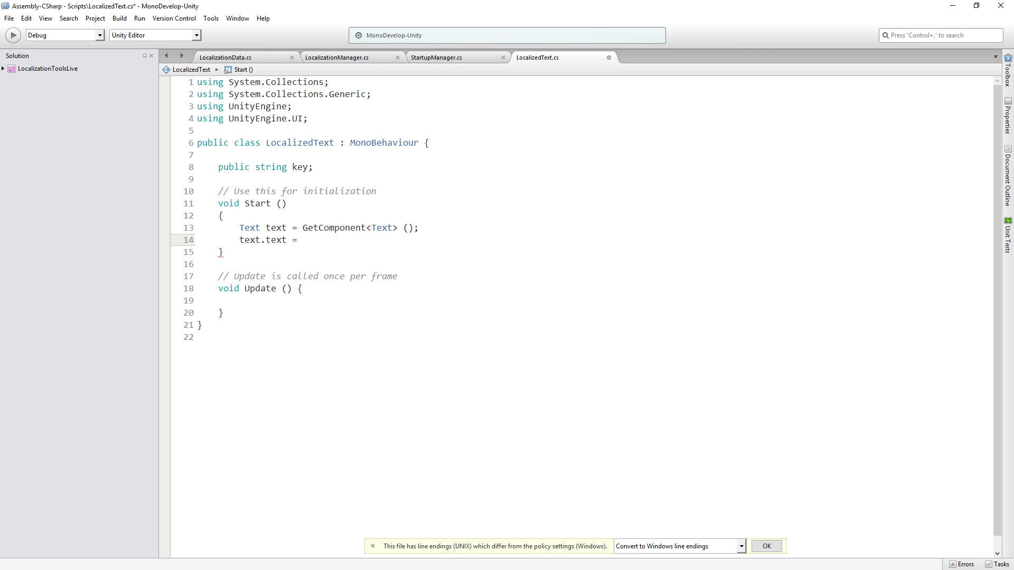
pyautogui.click(301, 240)
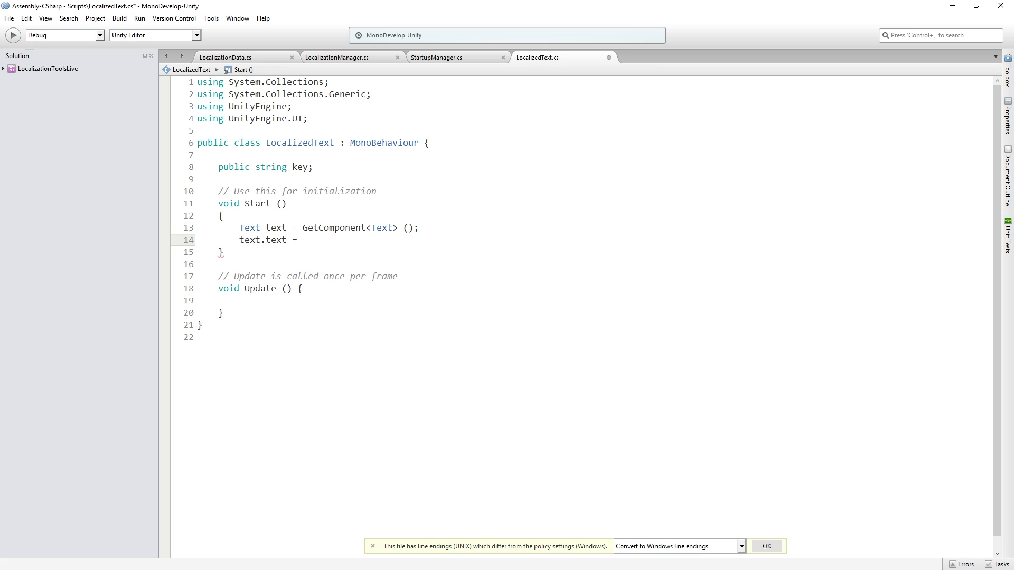
pyautogui.write('Locali')
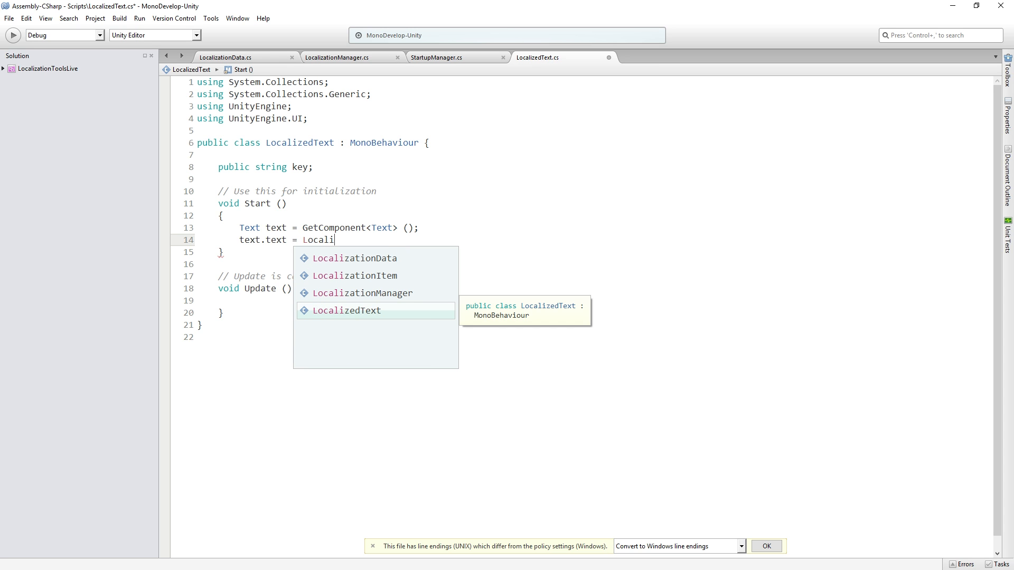
pyautogui.write('zationManager.instance.')
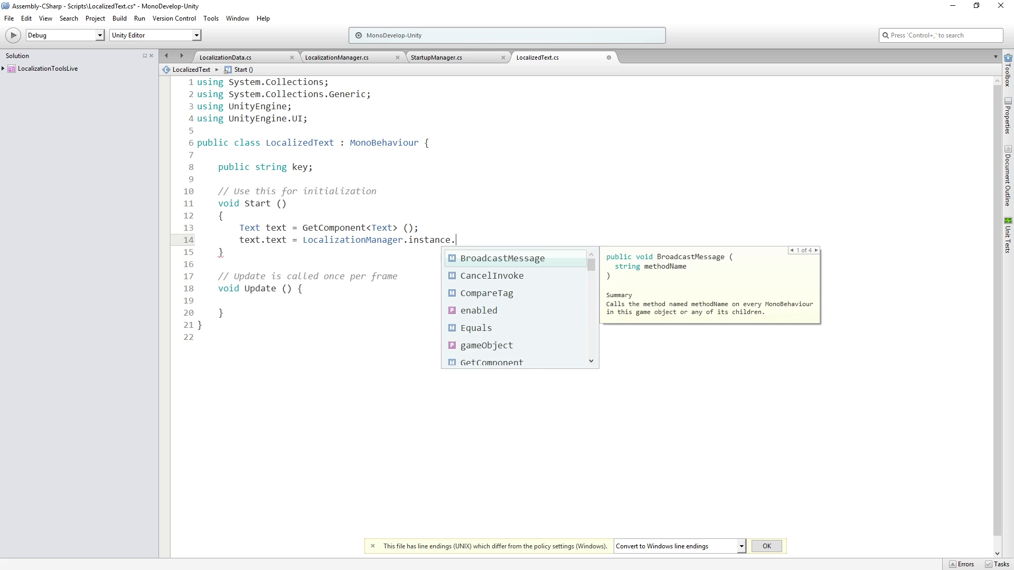
pyautogui.write('GetLocalizedValue (key);')
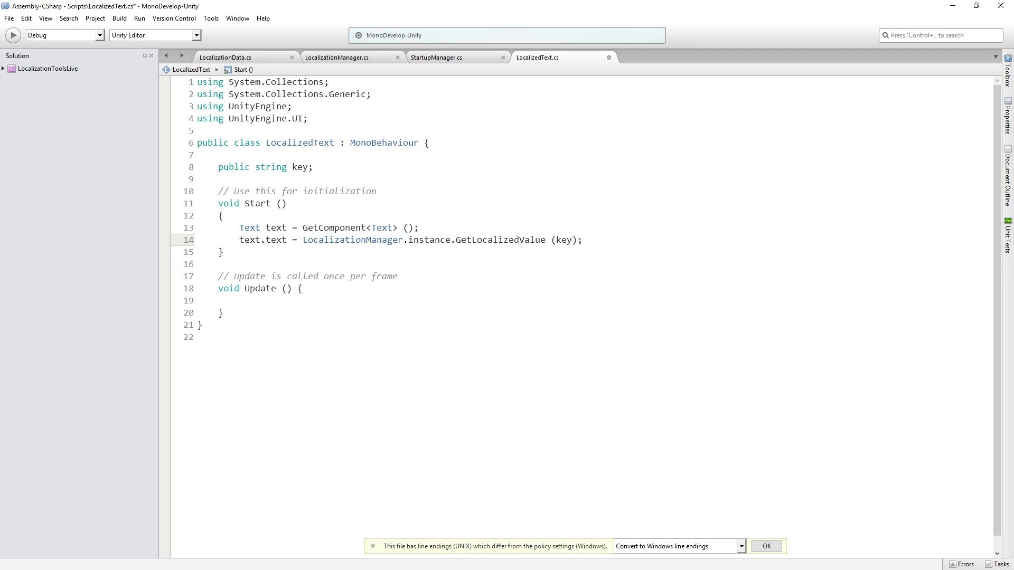
pyautogui.click(582, 239)
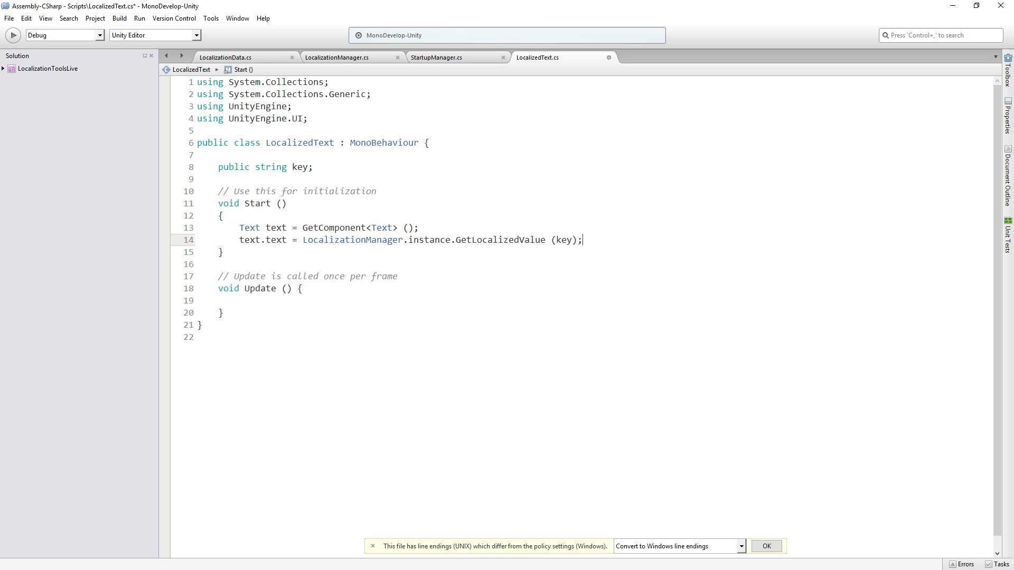
pyautogui.doubleClick(249, 240)
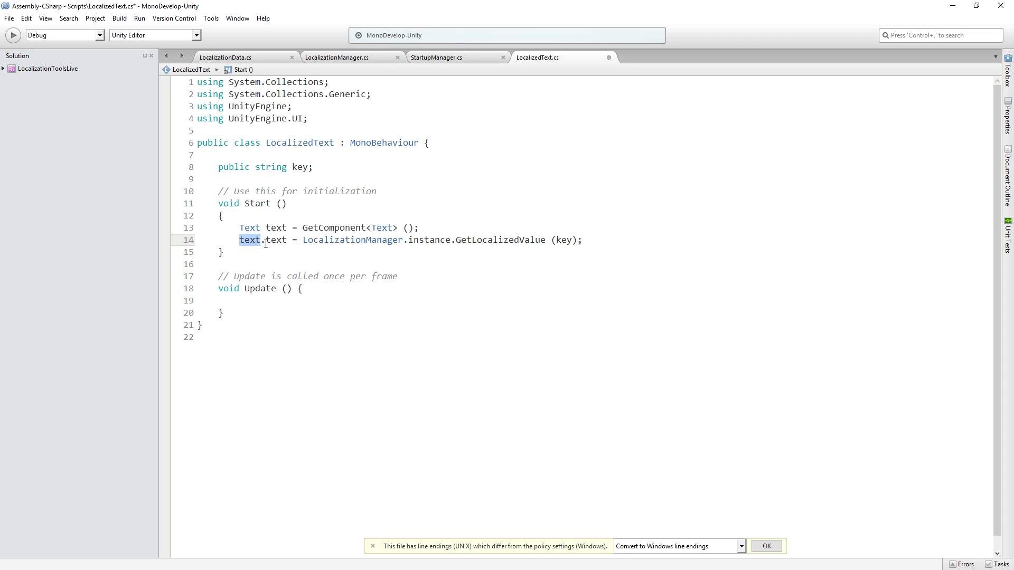
pyautogui.write('.text')
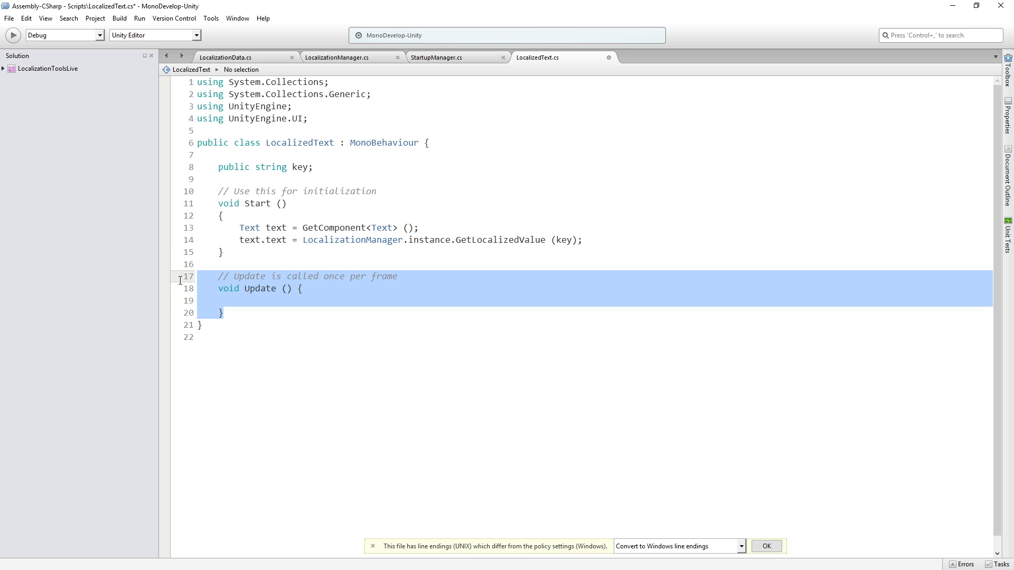
# Step: Delete the empty Update method, save the script and dismiss the line-endings notice
pyautogui.press('Delete')
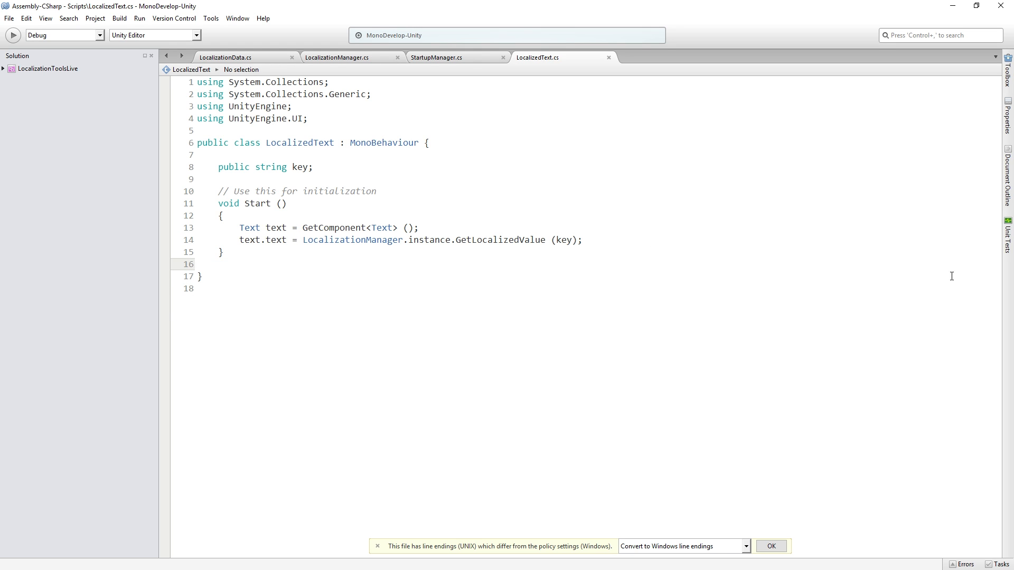
pyautogui.moveTo(582, 261)
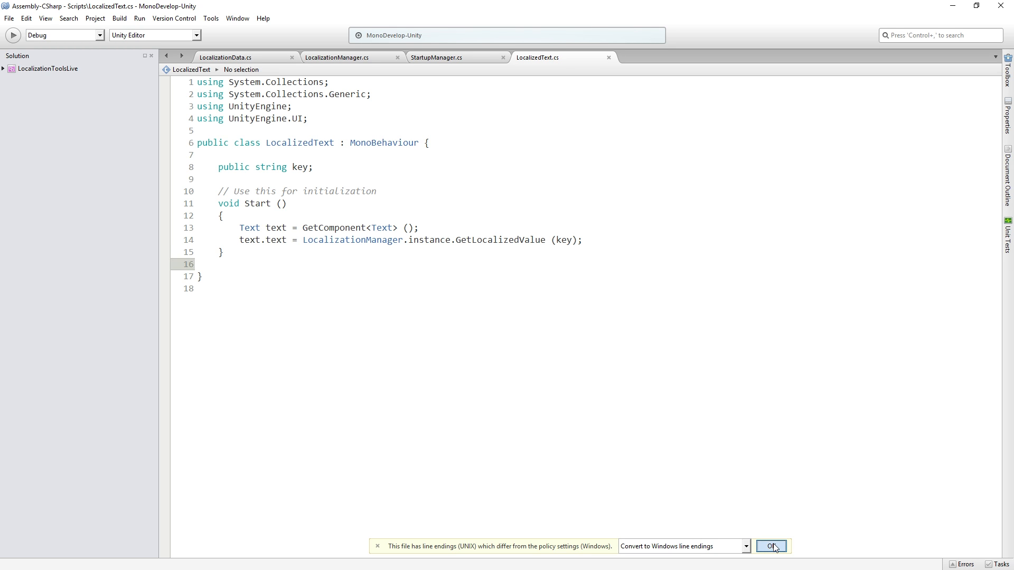
pyautogui.click(770, 546)
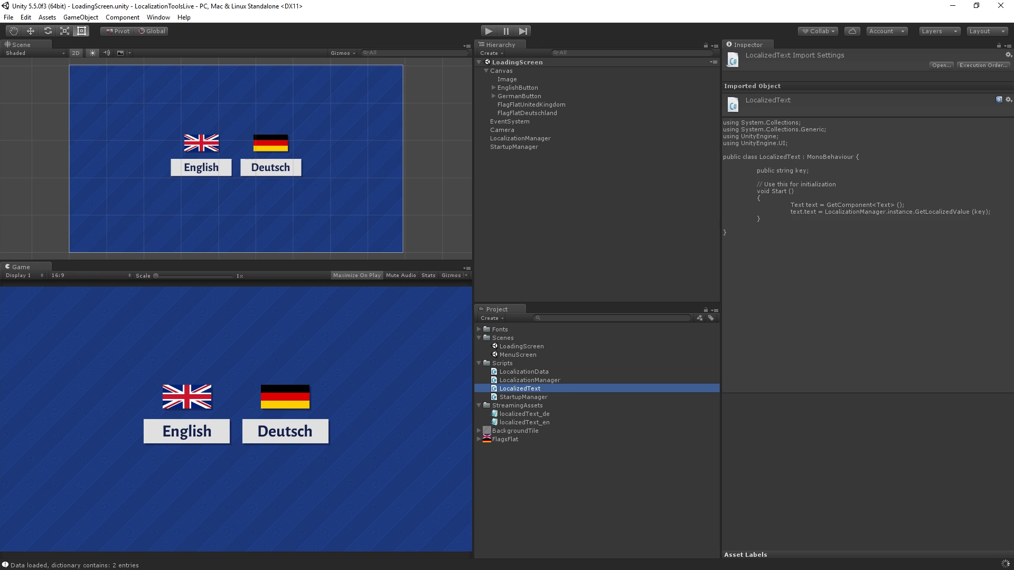
pyautogui.moveTo(523, 362)
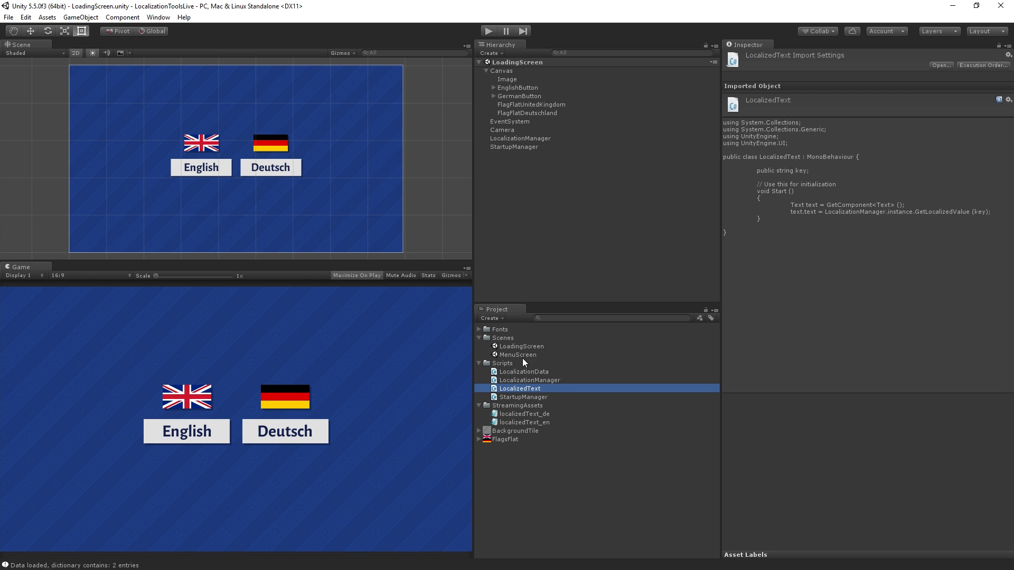
# Step: Load the MenuScreen scene and select its TitleText object
pyautogui.click(516, 355)
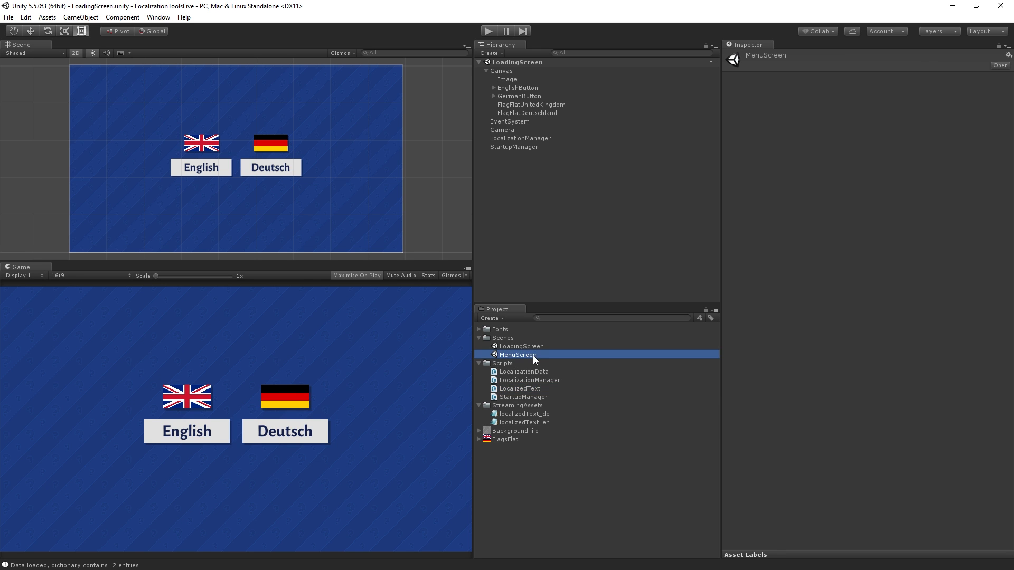
pyautogui.doubleClick(517, 355)
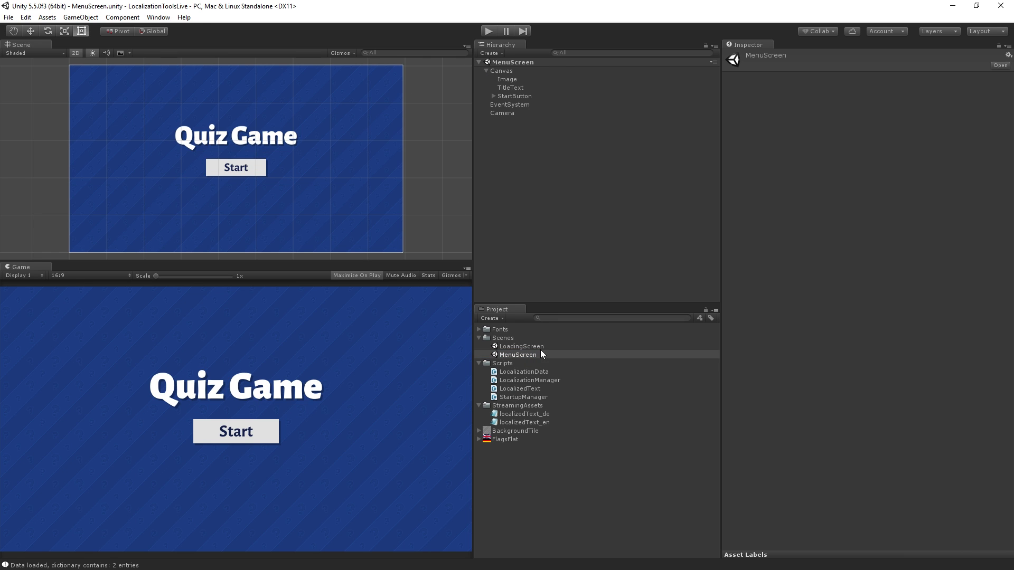
pyautogui.click(511, 88)
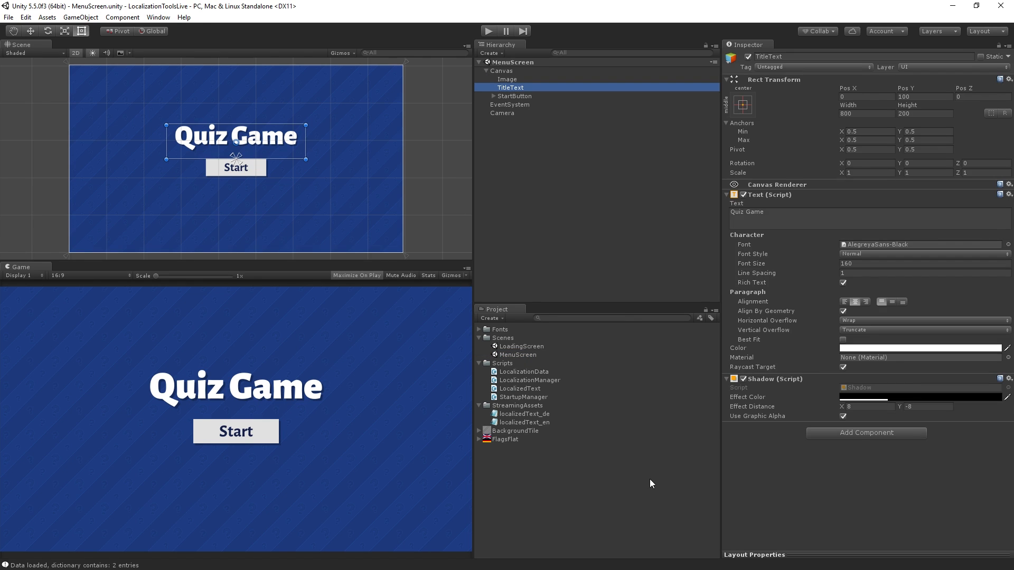
pyautogui.moveTo(520, 390)
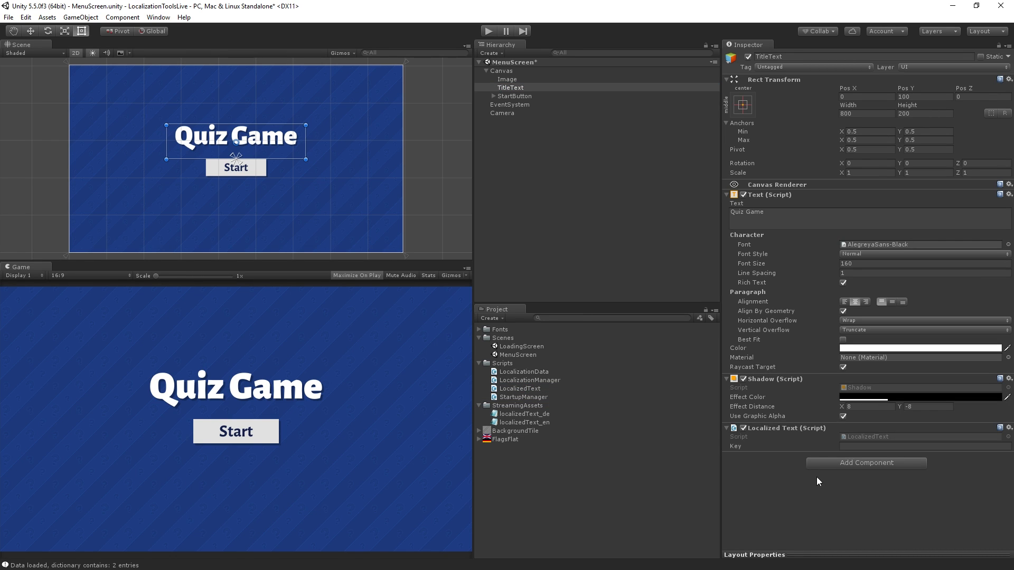
# Step: Give TitleText a Localized Text component with key 'game_title'
pyautogui.click(922, 445)
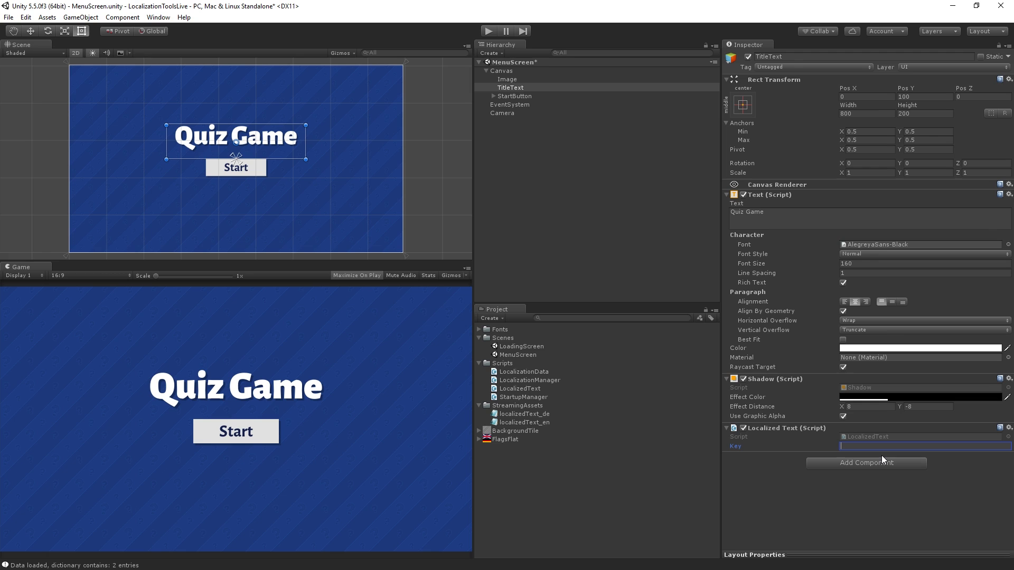
pyautogui.write('game')
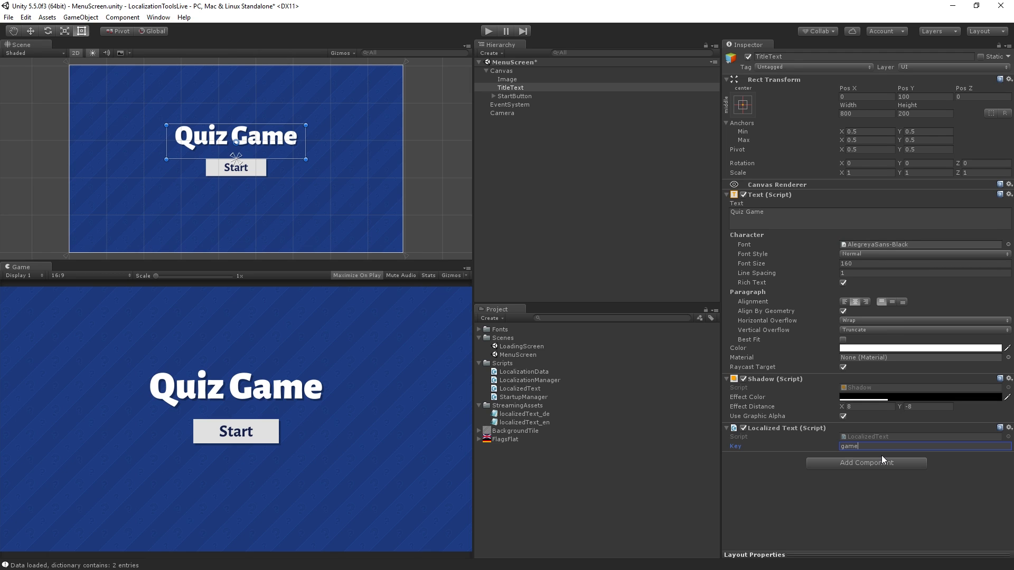
pyautogui.write('_title')
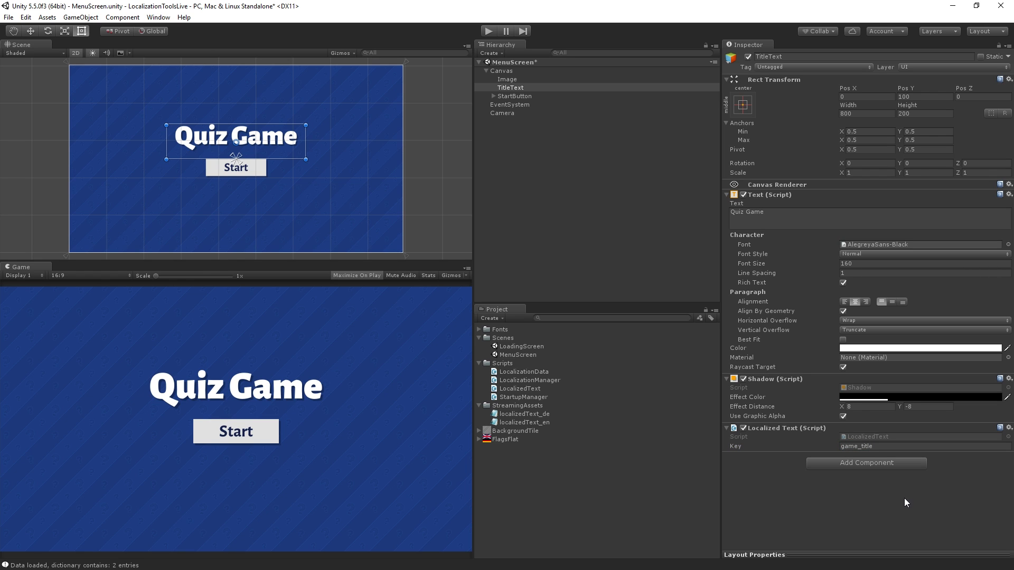
# Step: Give the StartButton's Text child a Localized Text component keyed 'start_button' and save the scene
pyautogui.click(495, 96)
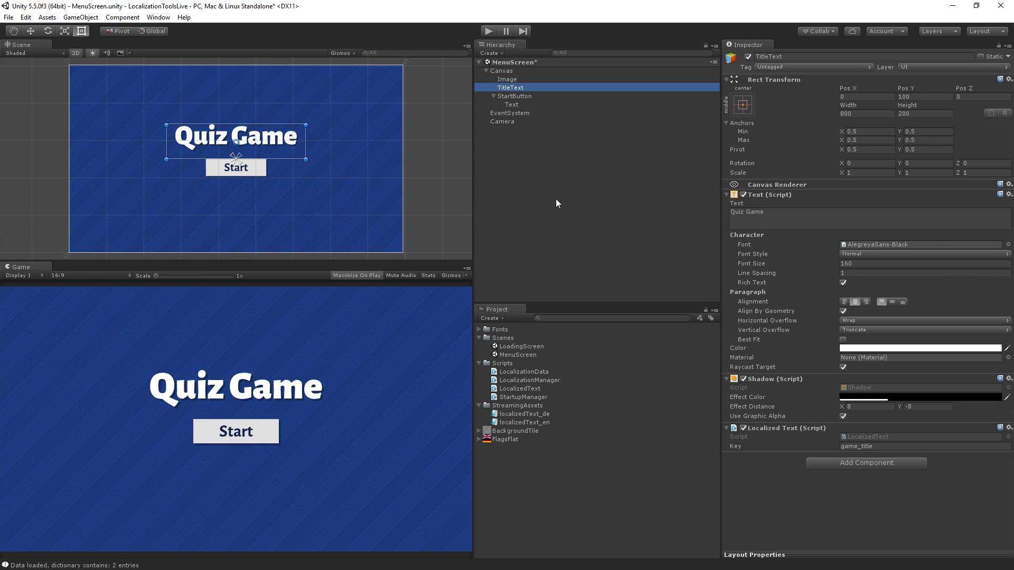
pyautogui.click(511, 105)
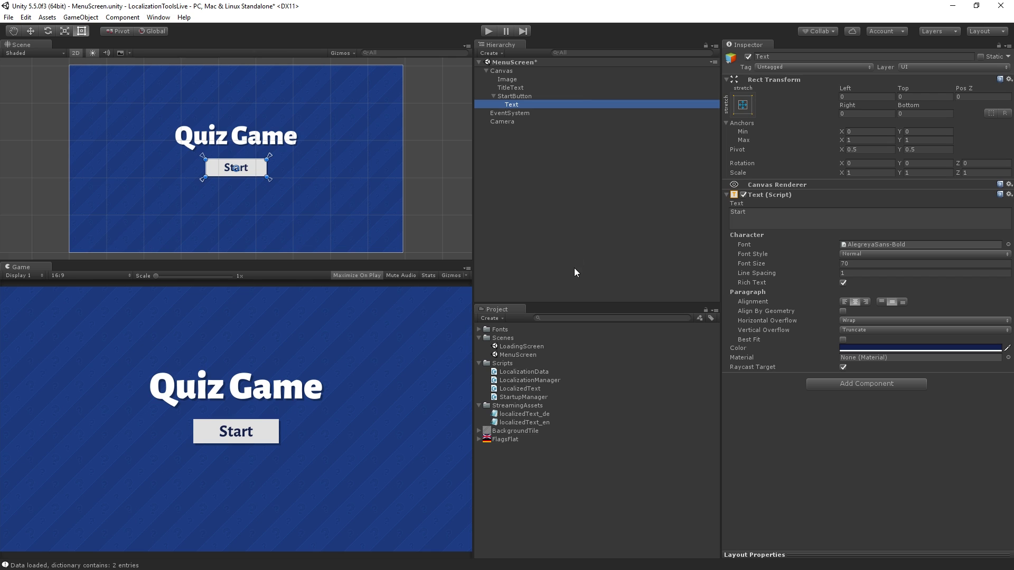
pyautogui.moveTo(526, 106)
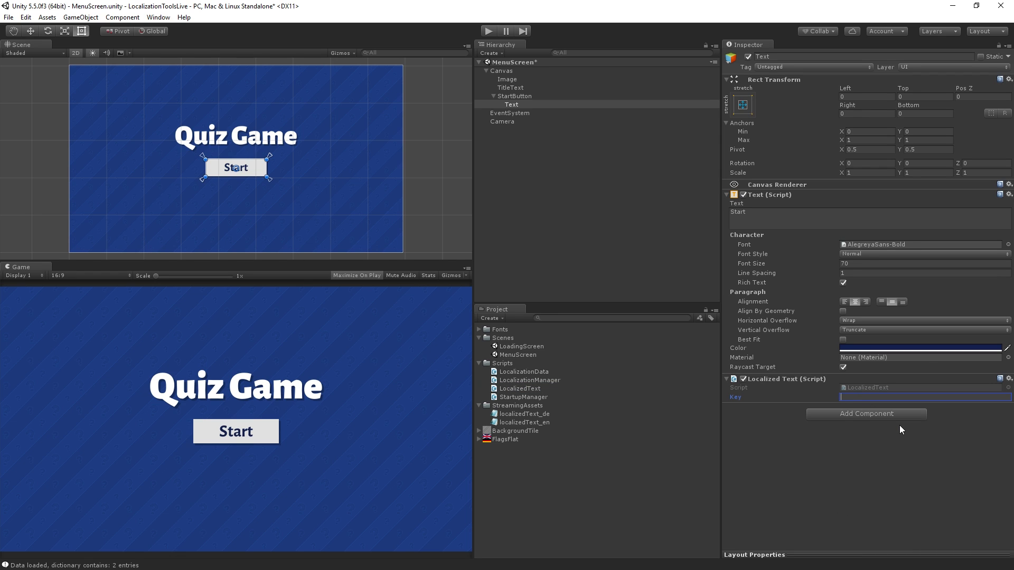
pyautogui.write('start_bnu')
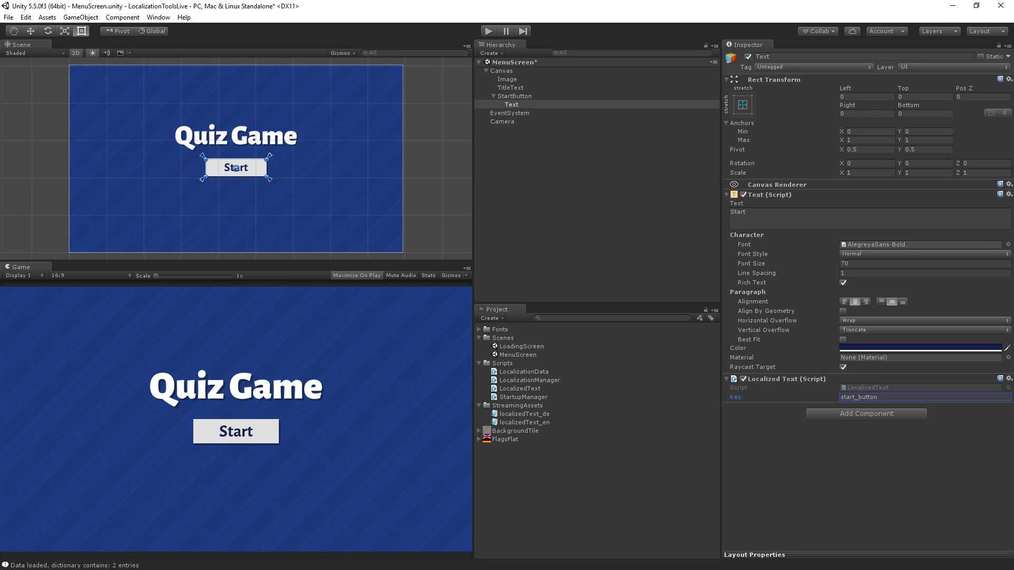
pyautogui.moveTo(873, 457)
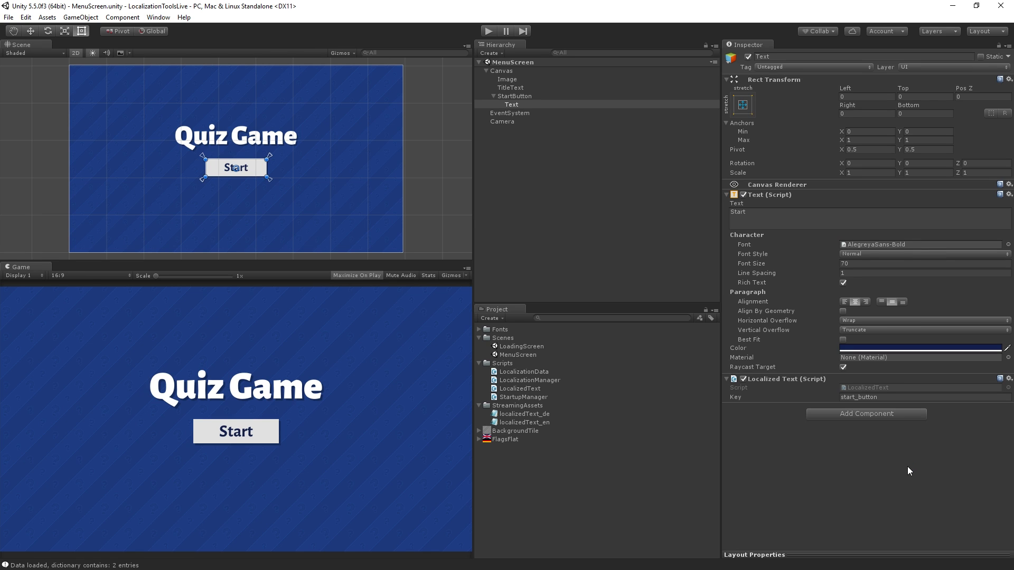
pyautogui.moveTo(528, 451)
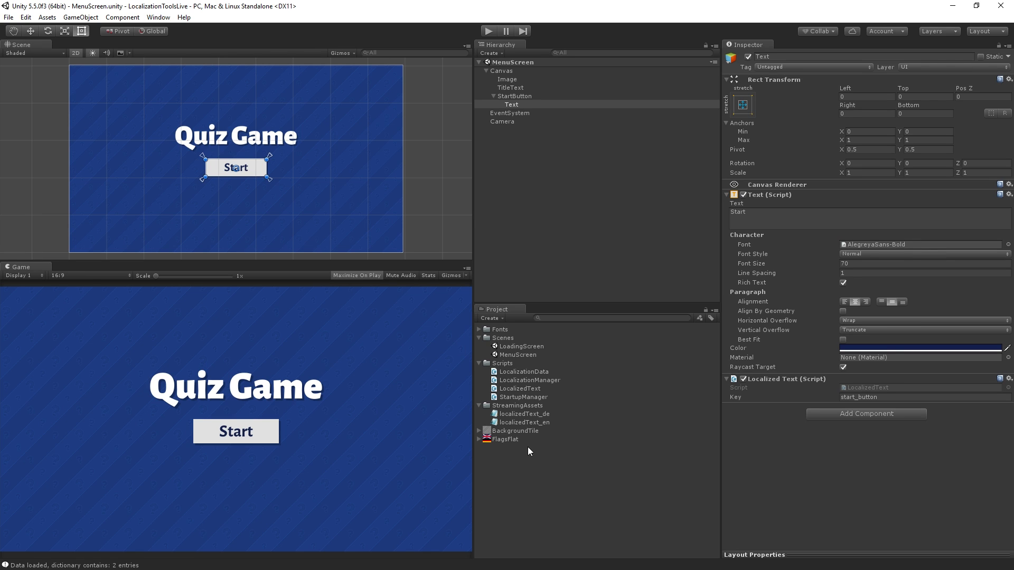
pyautogui.moveTo(535, 350)
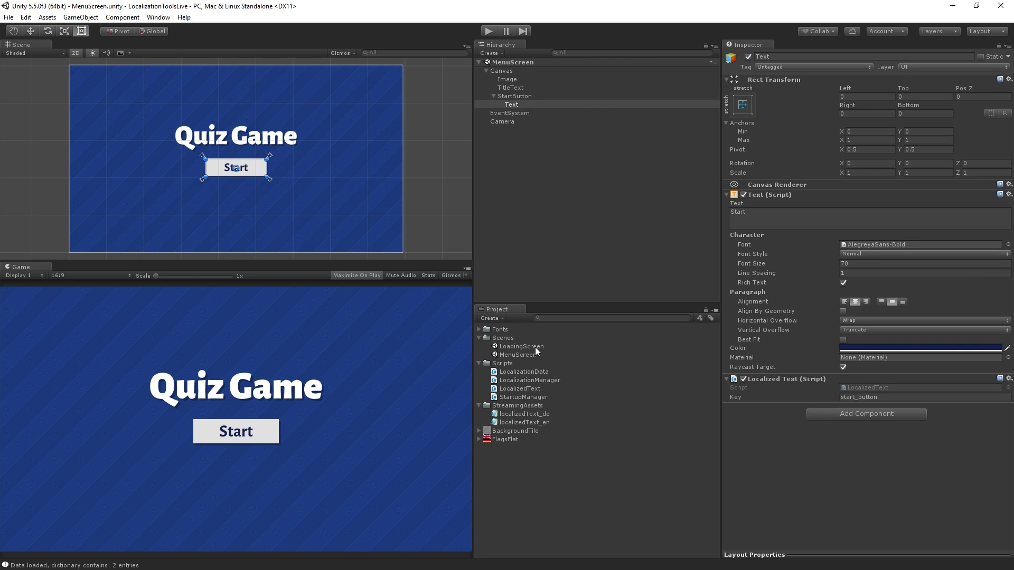
# Step: Load the LoadingScreen scene to launch a German play test of the menu
pyautogui.doubleClick(521, 346)
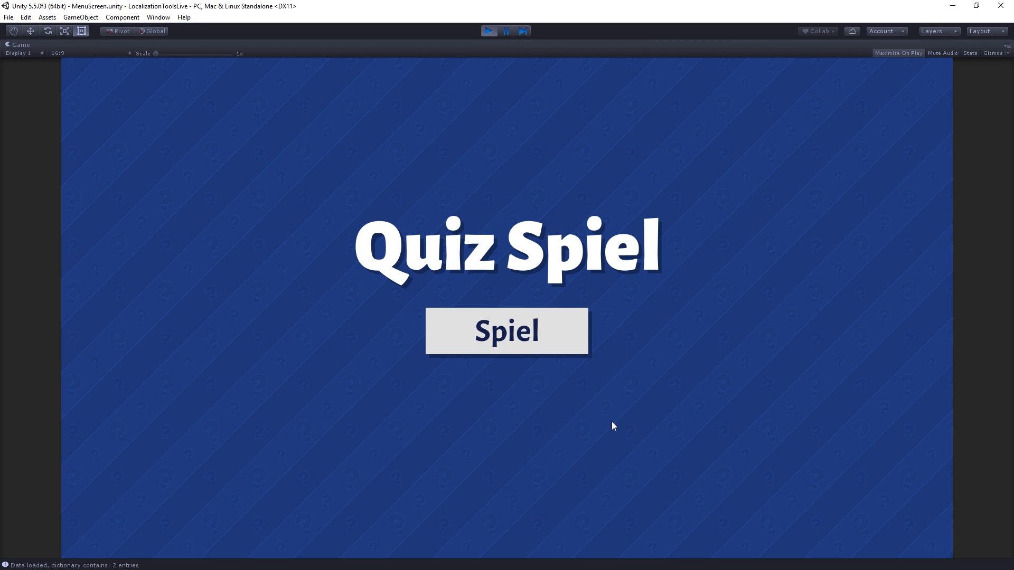
pyautogui.moveTo(497, 249)
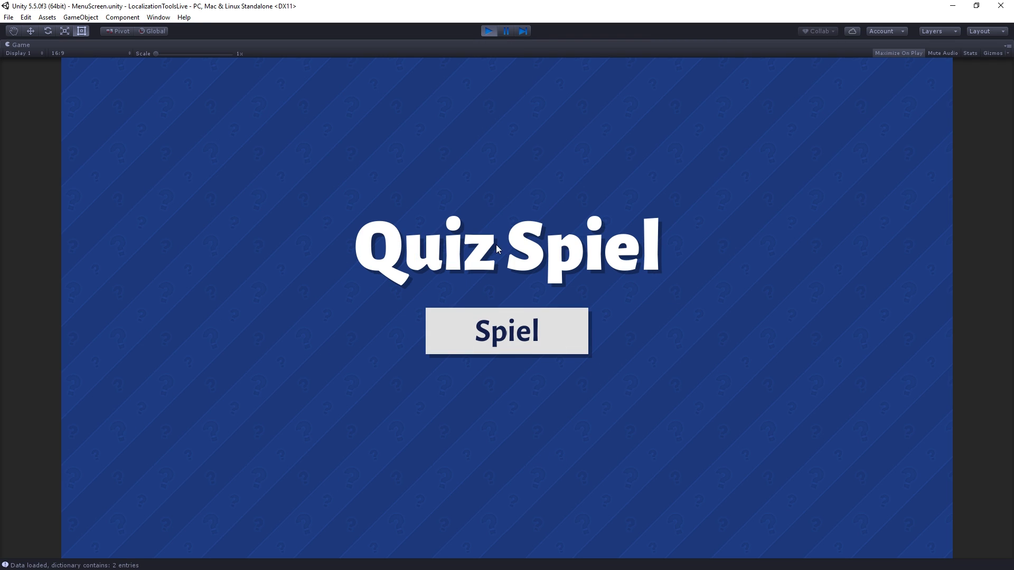
pyautogui.moveTo(596, 355)
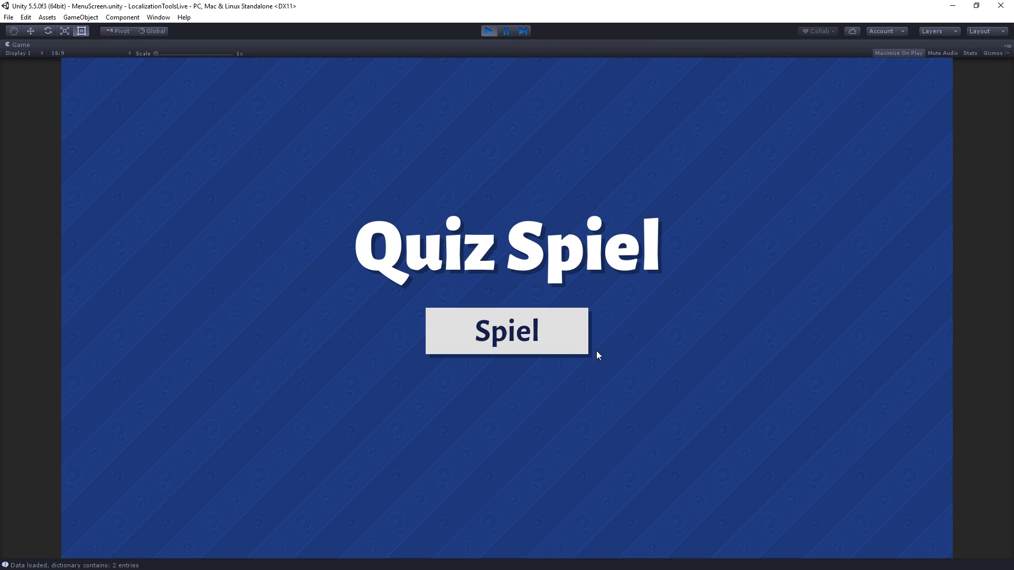
pyautogui.moveTo(464, 338)
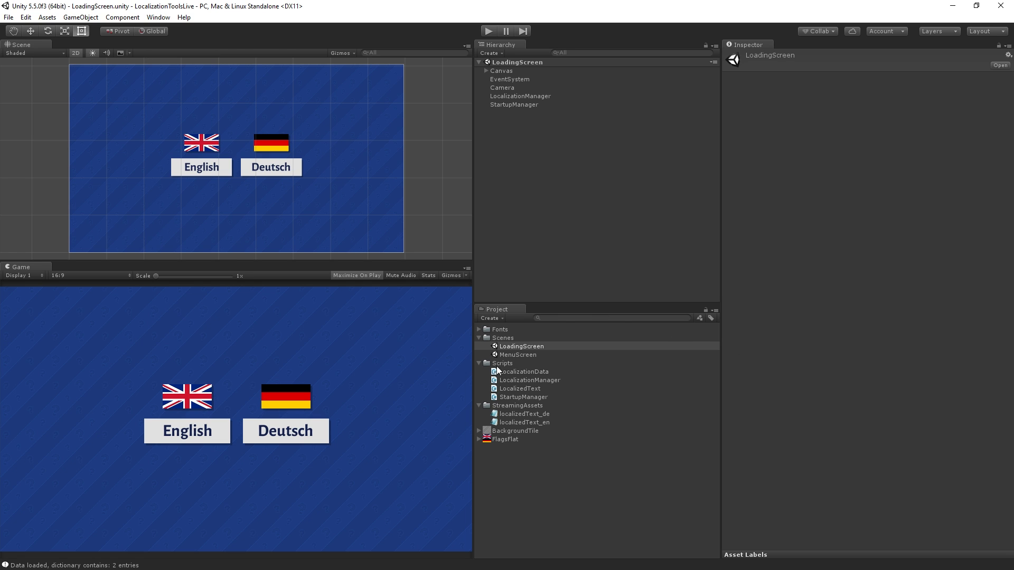
# Step: In the MenuScreen scene, select the Text object under StartButton
pyautogui.doubleClick(518, 355)
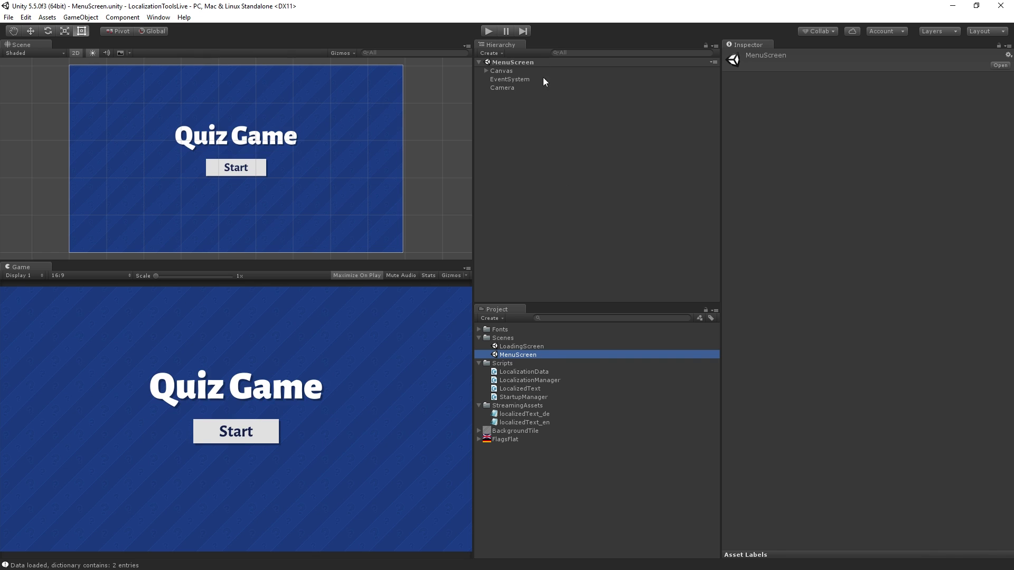
pyautogui.click(514, 96)
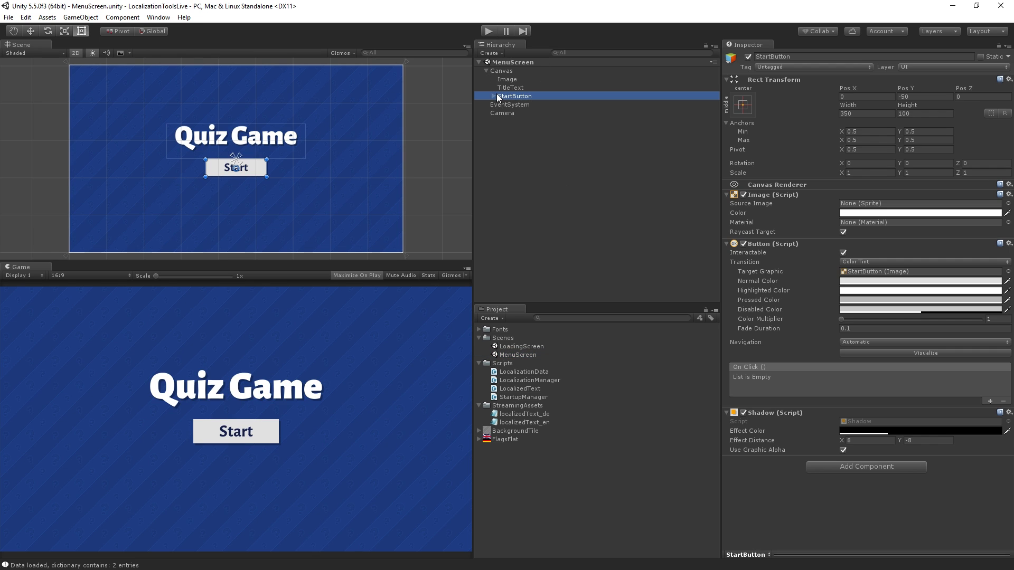
pyautogui.click(494, 96)
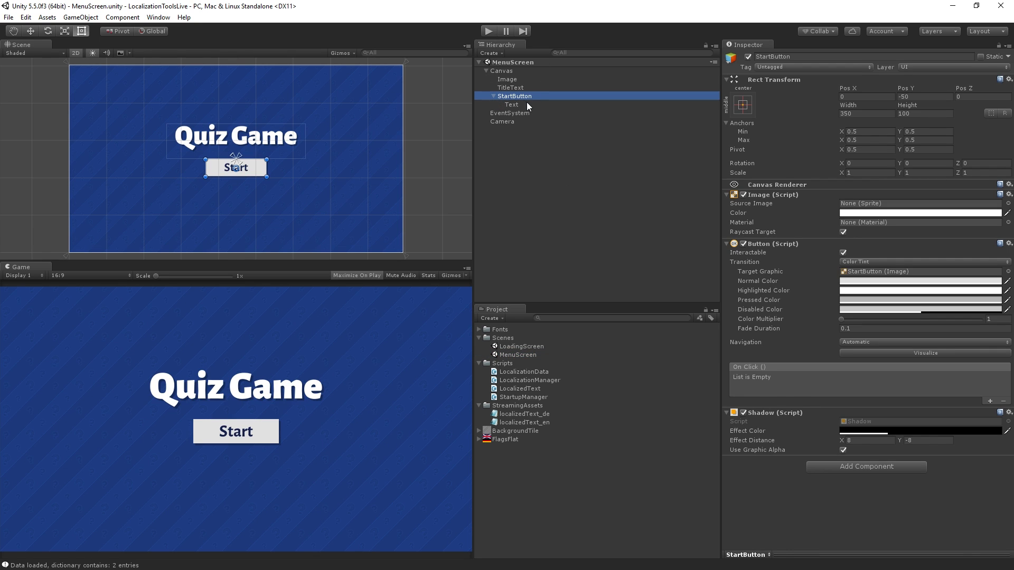
pyautogui.click(511, 105)
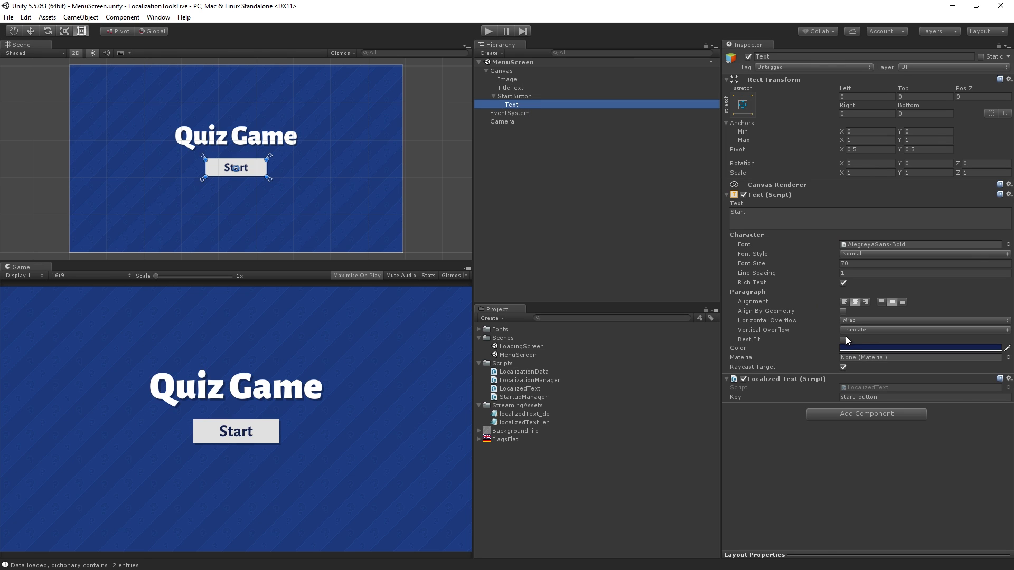
# Step: Enable Best Fit on the button text with Min Size 0 and Max Size 70
pyautogui.click(843, 340)
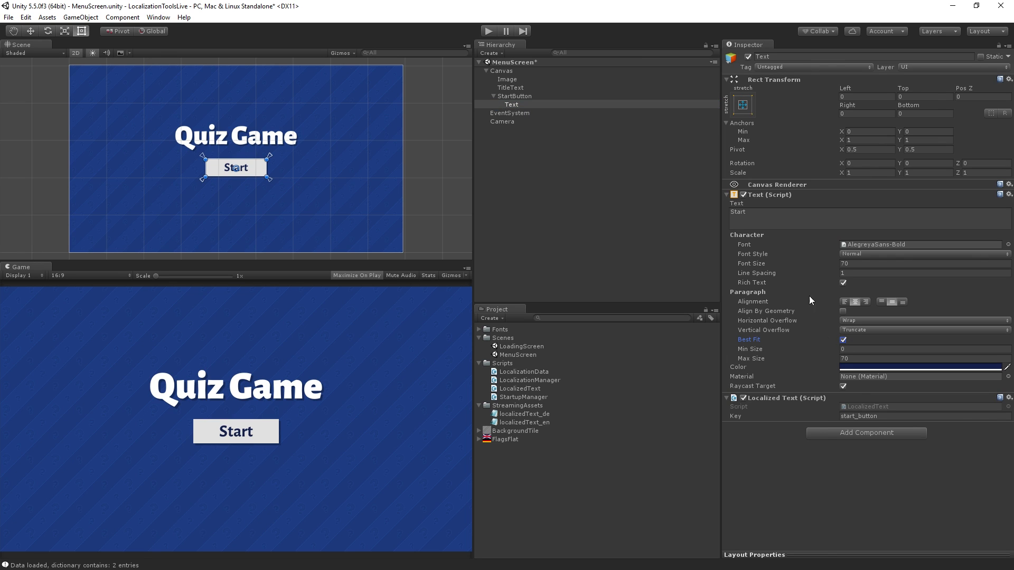
pyautogui.moveTo(851, 340)
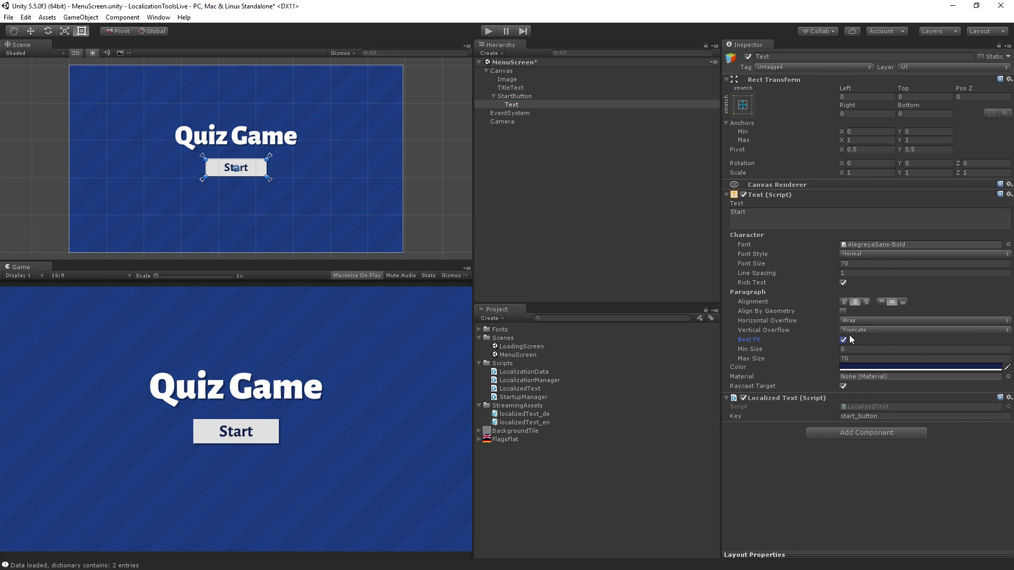
pyautogui.click(918, 349)
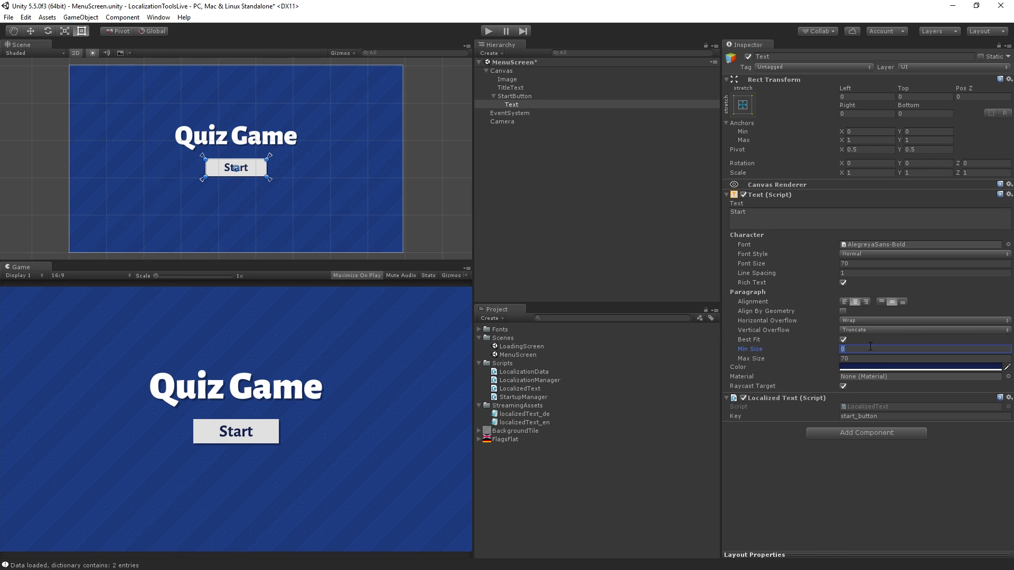
pyautogui.click(921, 358)
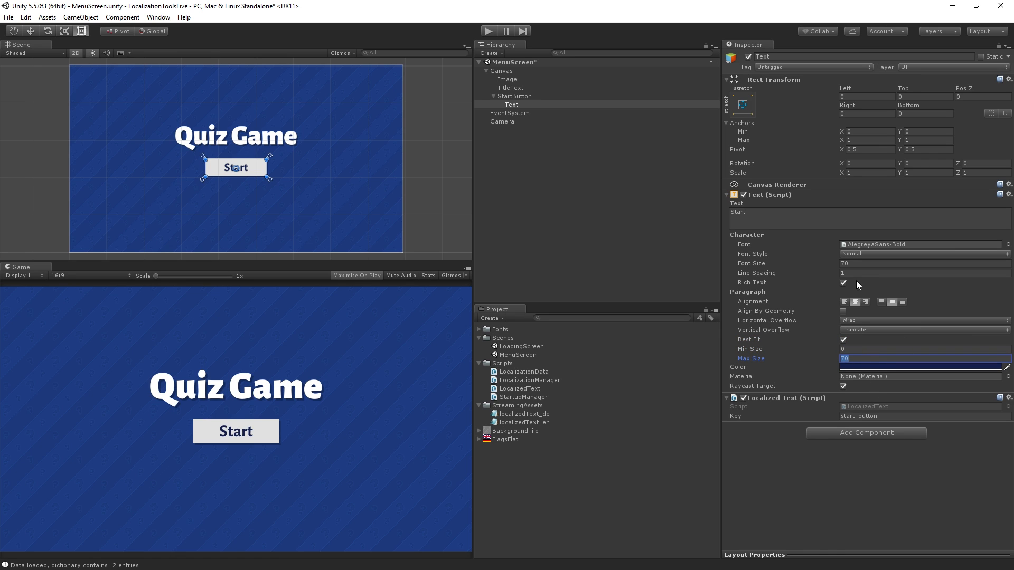
pyautogui.click(925, 263)
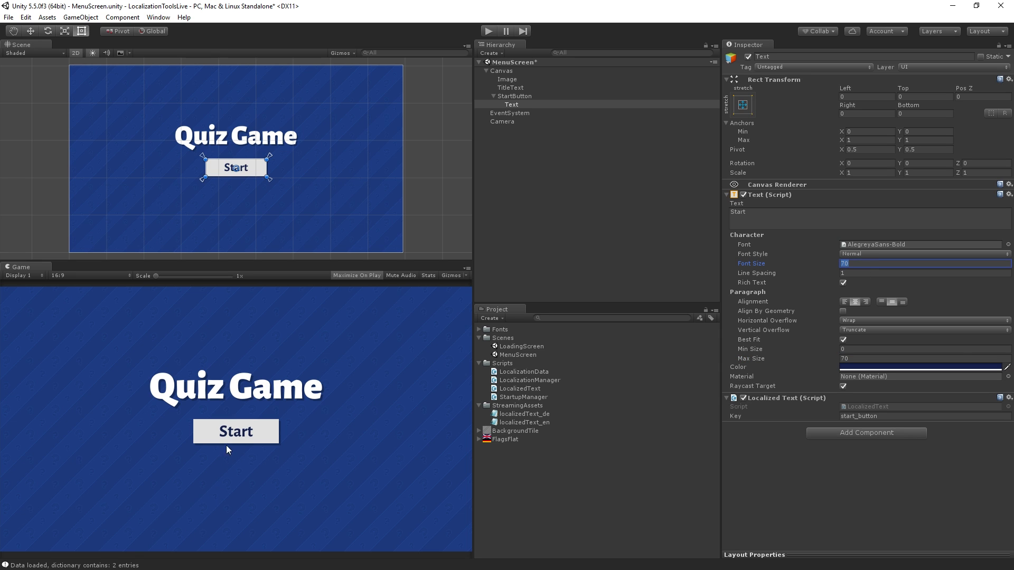
pyautogui.moveTo(244, 442)
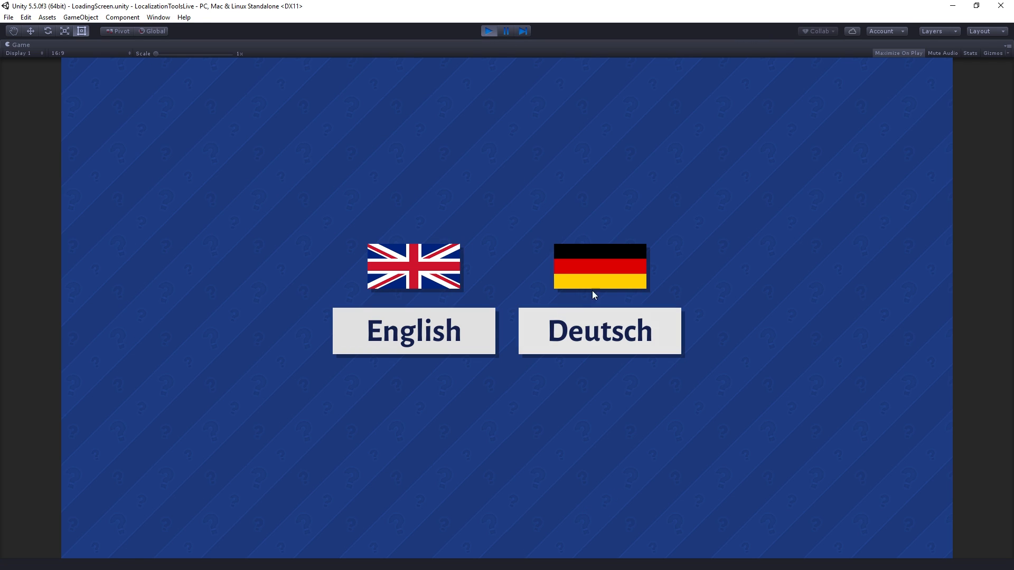
# Step: Choose Deutsch in play mode to confirm 'Spiel Beginnen' fits, then stop the game
pyautogui.click(598, 330)
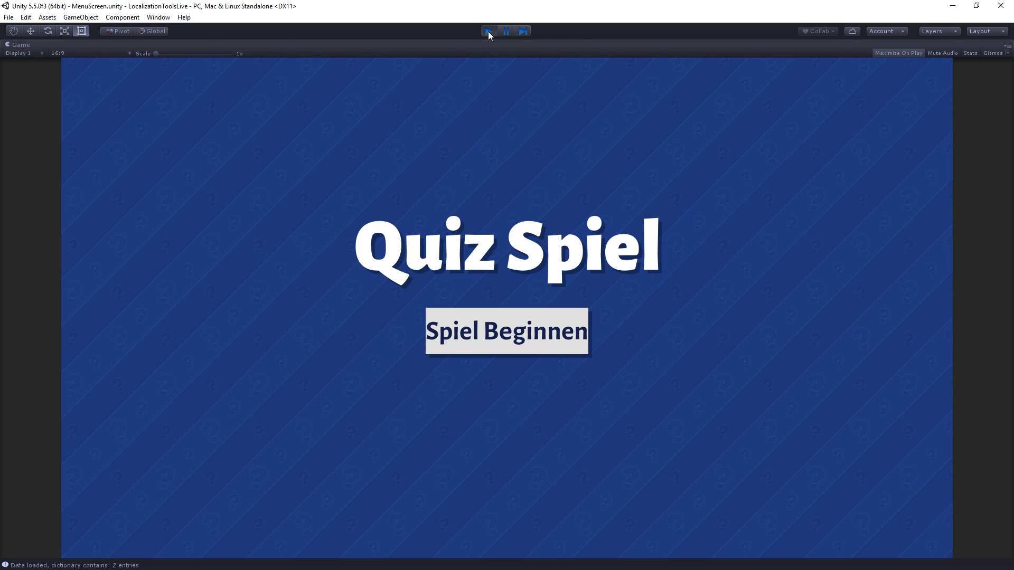
pyautogui.click(487, 31)
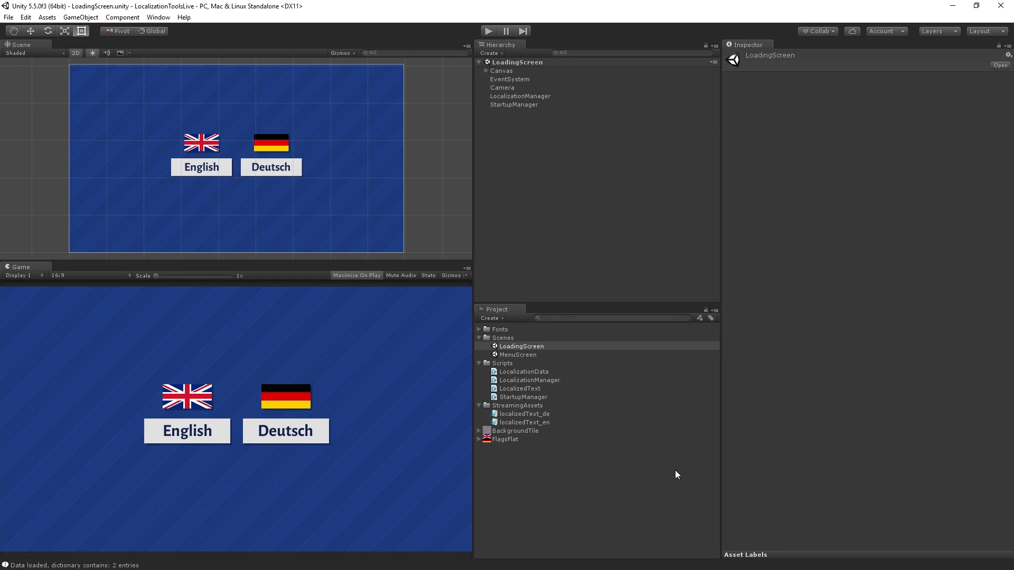
# Step: Reopen MenuScreen and select the Start button's Text under the Canvas
pyautogui.click(517, 354)
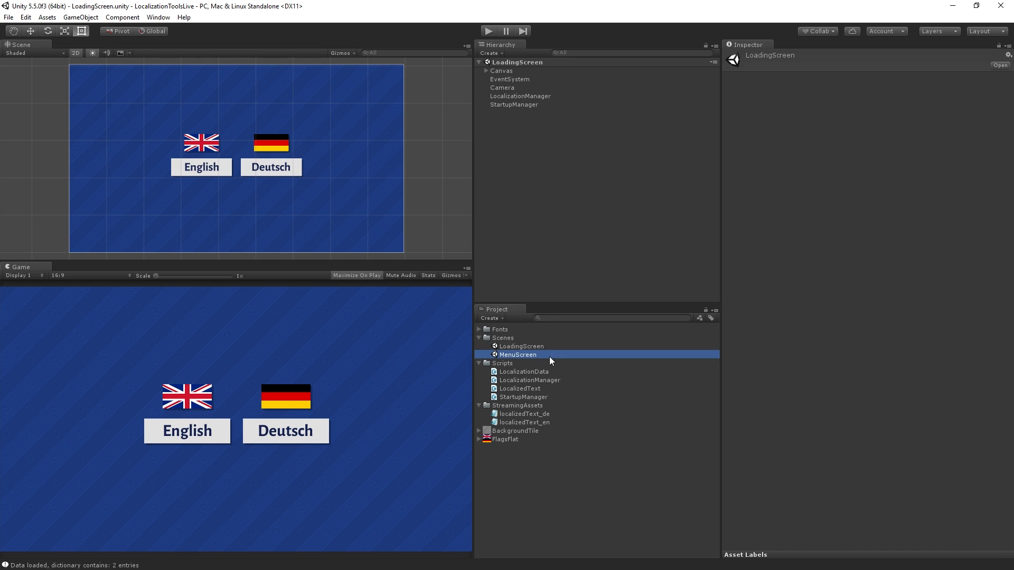
pyautogui.click(517, 355)
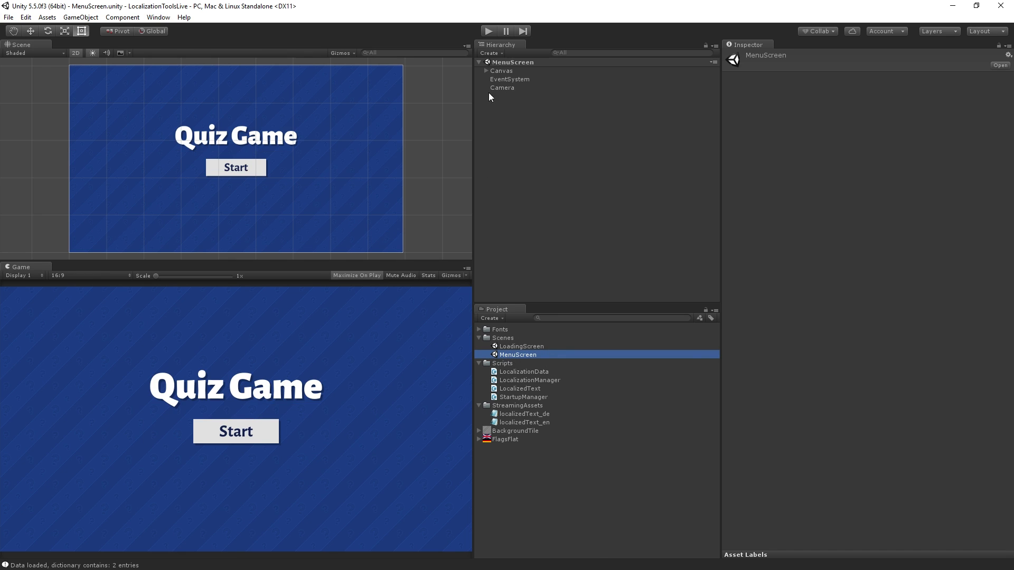
pyautogui.click(485, 70)
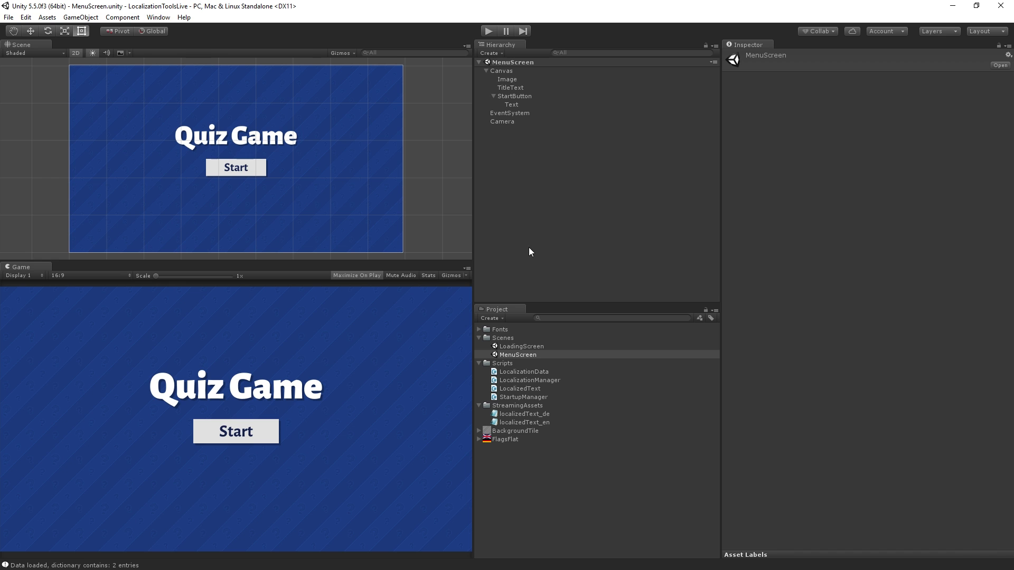
pyautogui.click(511, 105)
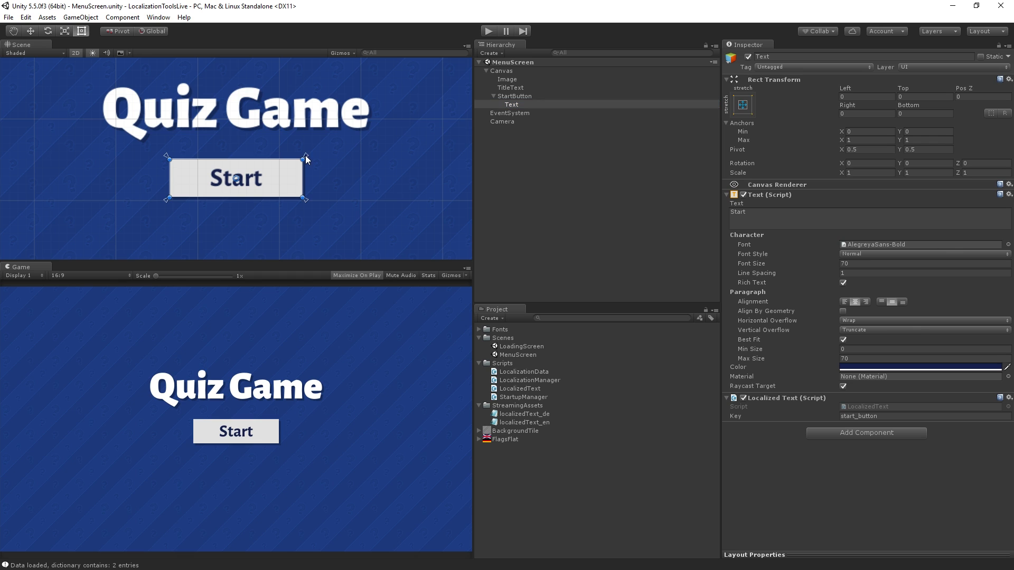
# Step: Inset the text's horizontal anchors slightly and zero its Left and Right offsets
pyautogui.moveTo(304, 158); pyautogui.dragTo(298, 158)
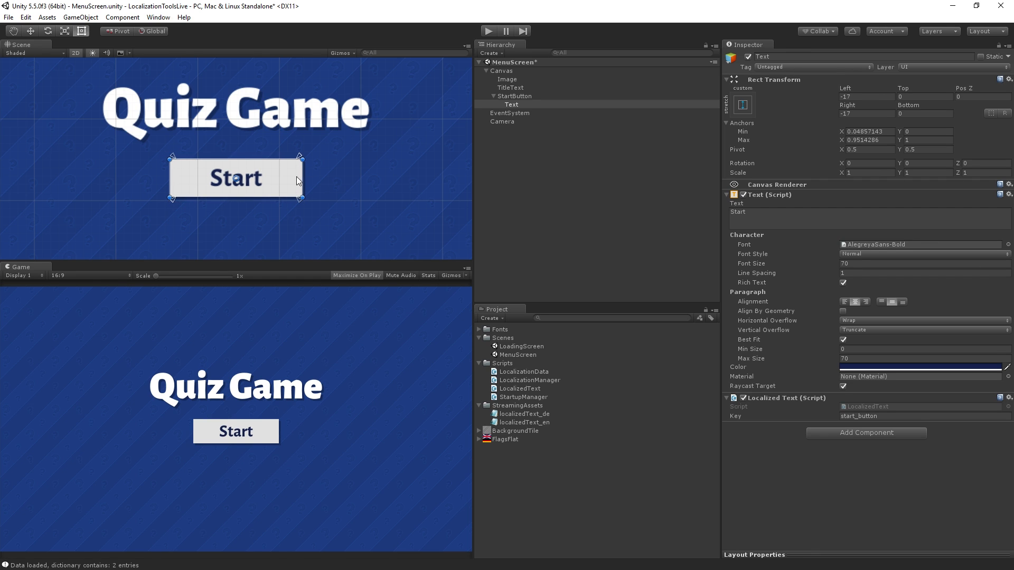
pyautogui.click(924, 96)
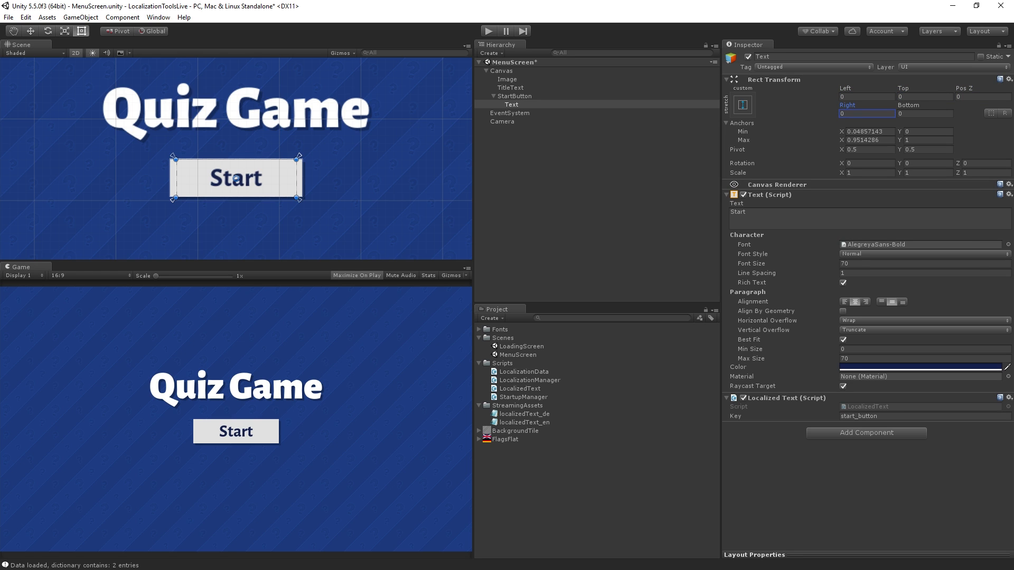
pyautogui.moveTo(171, 161)
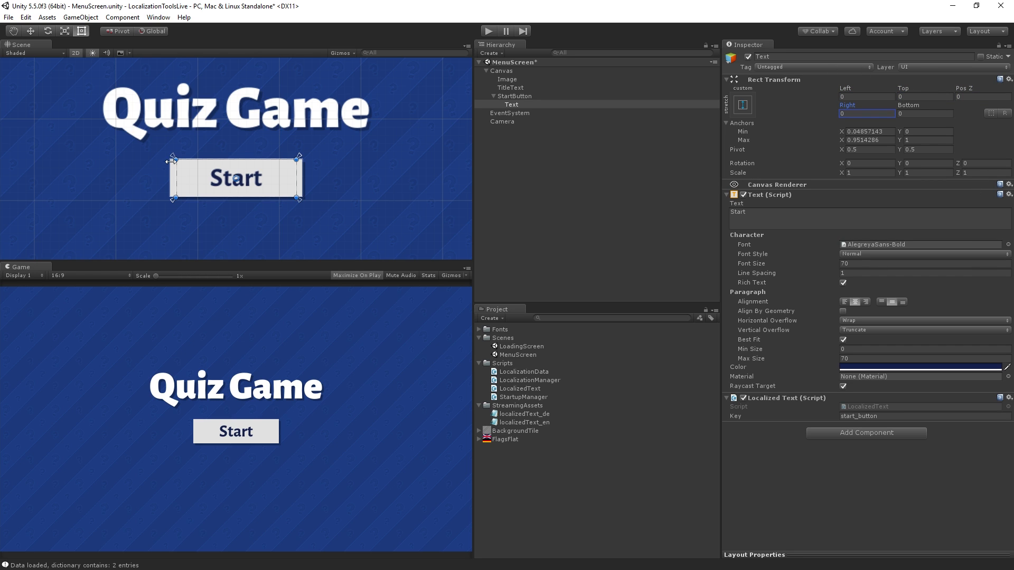
pyautogui.moveTo(219, 168)
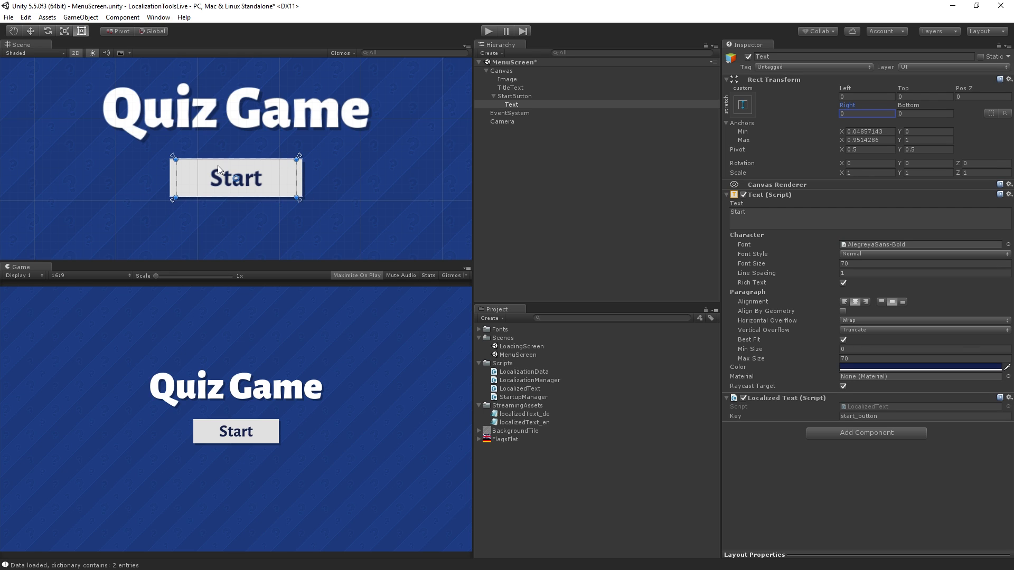
pyautogui.moveTo(277, 188)
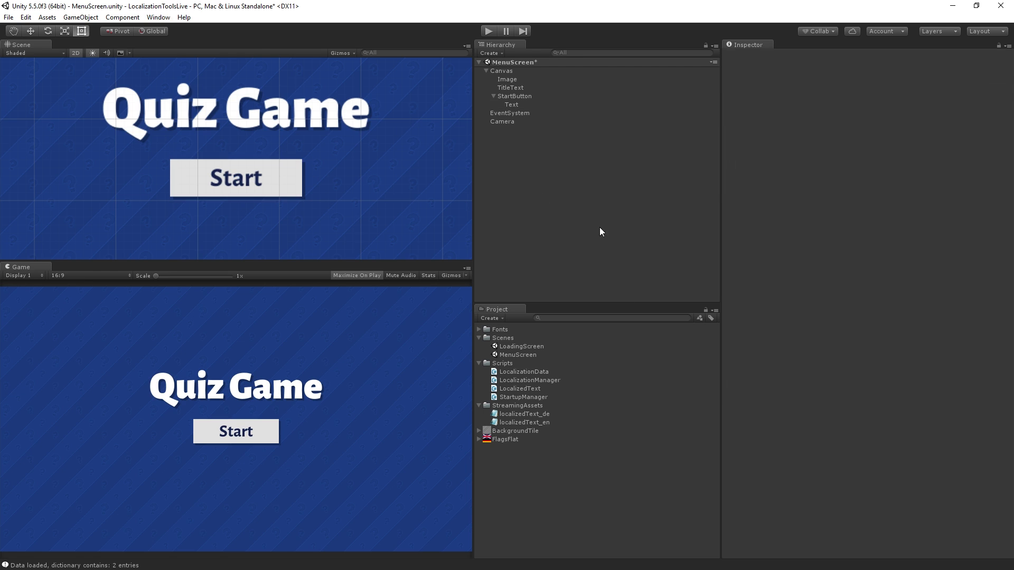
pyautogui.moveTo(655, 351)
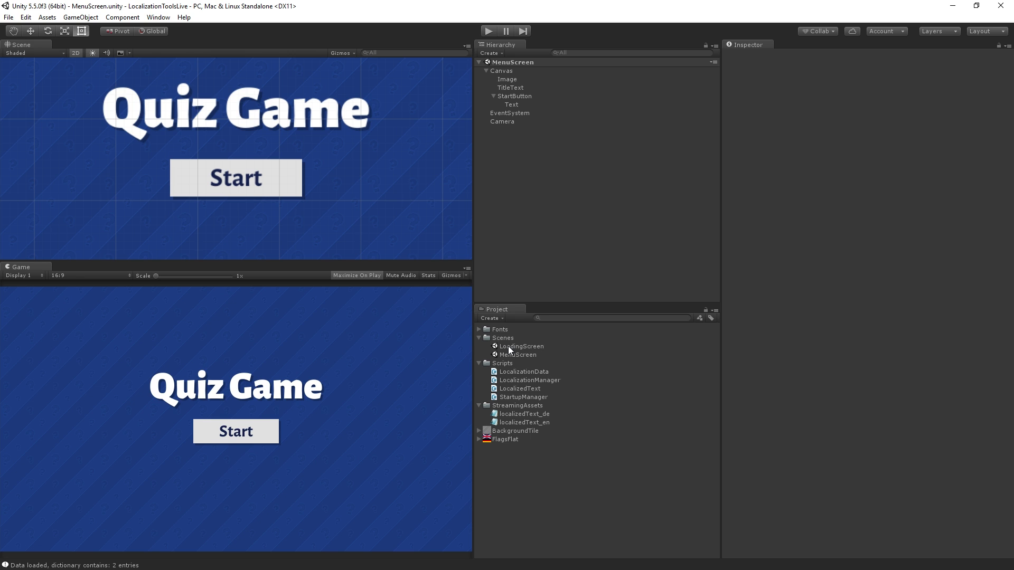
# Step: Run LoadingScreen and pick Deutsch to verify the padded 'Spiel Beginnen' button
pyautogui.doubleClick(521, 347)
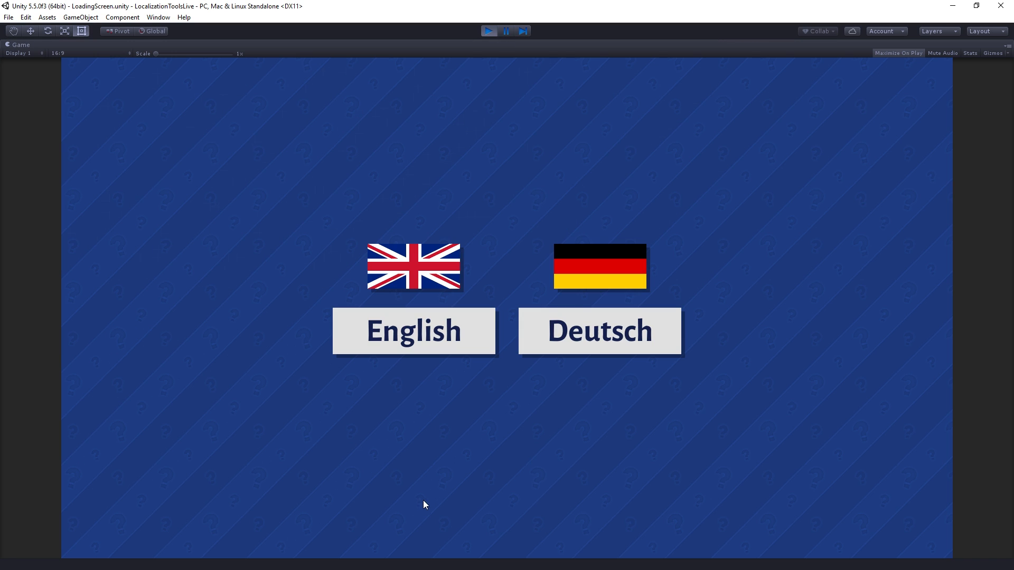
pyautogui.click(598, 331)
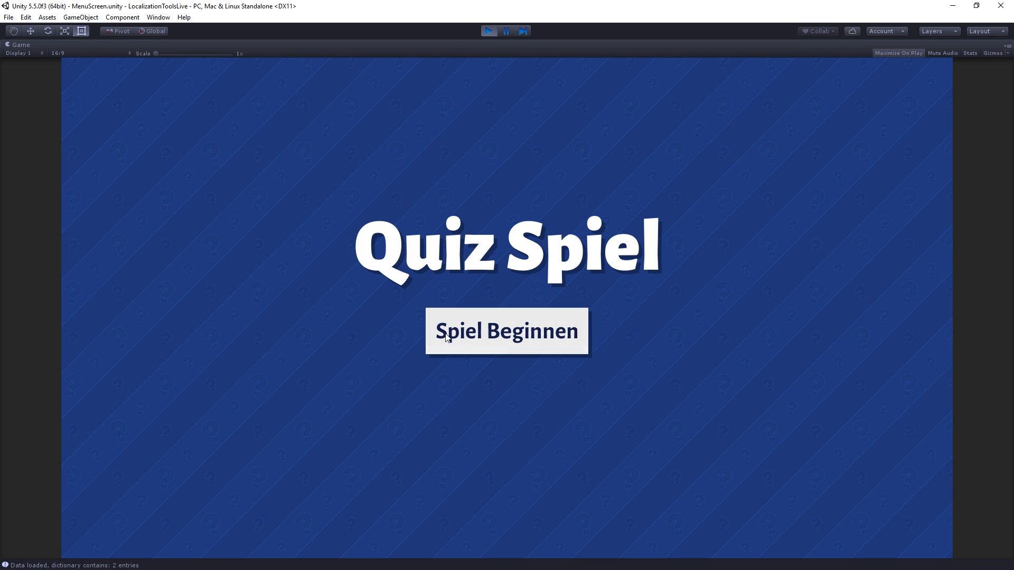
pyautogui.moveTo(597, 332)
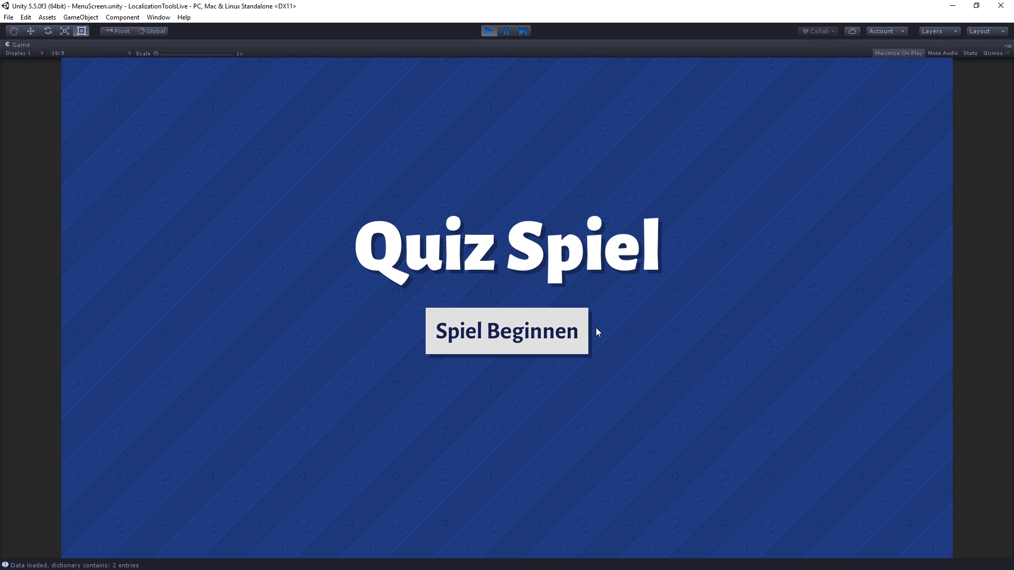
pyautogui.moveTo(676, 435)
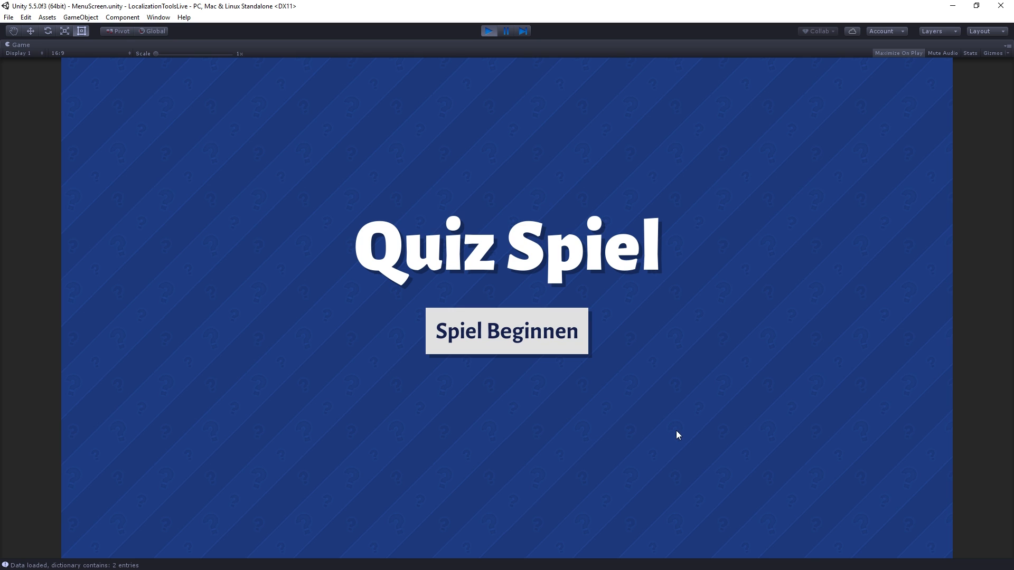
pyautogui.moveTo(449, 42)
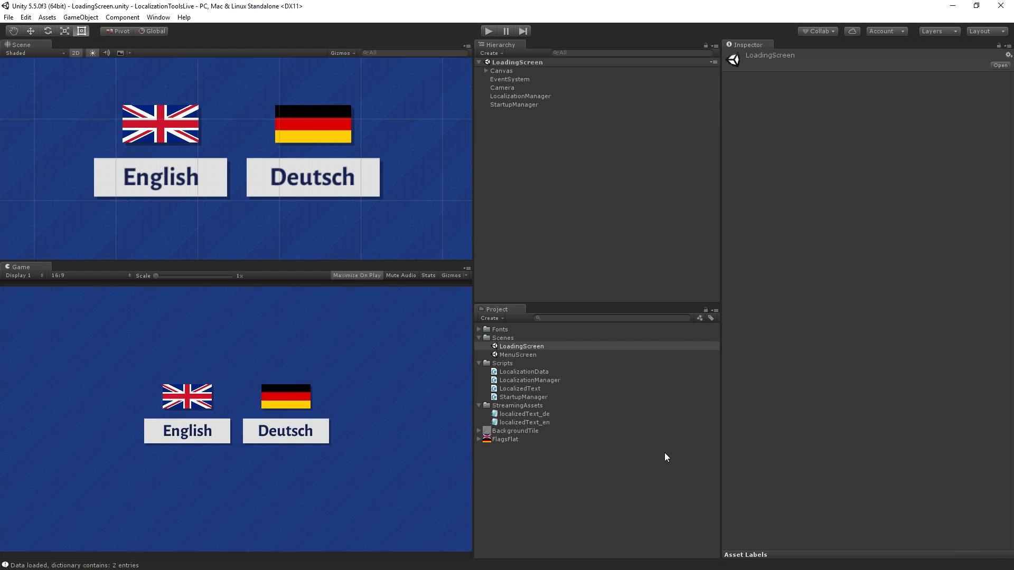
pyautogui.moveTo(661, 459)
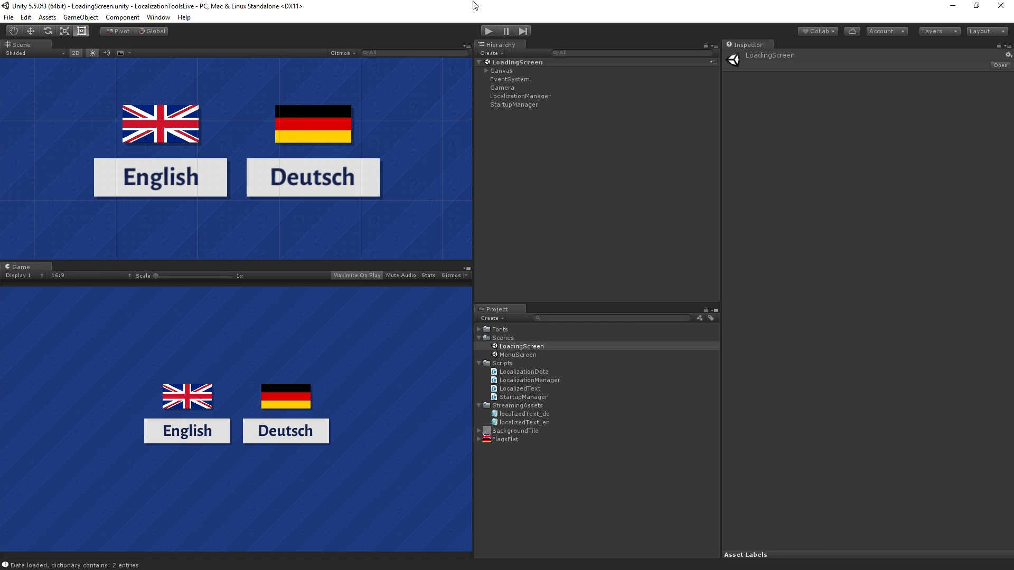
pyautogui.moveTo(615, 54)
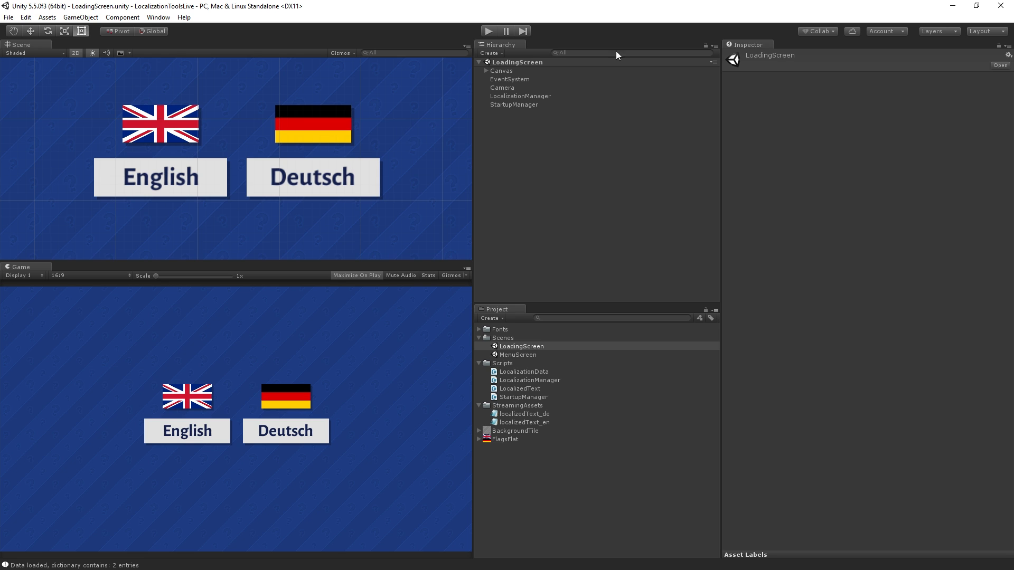